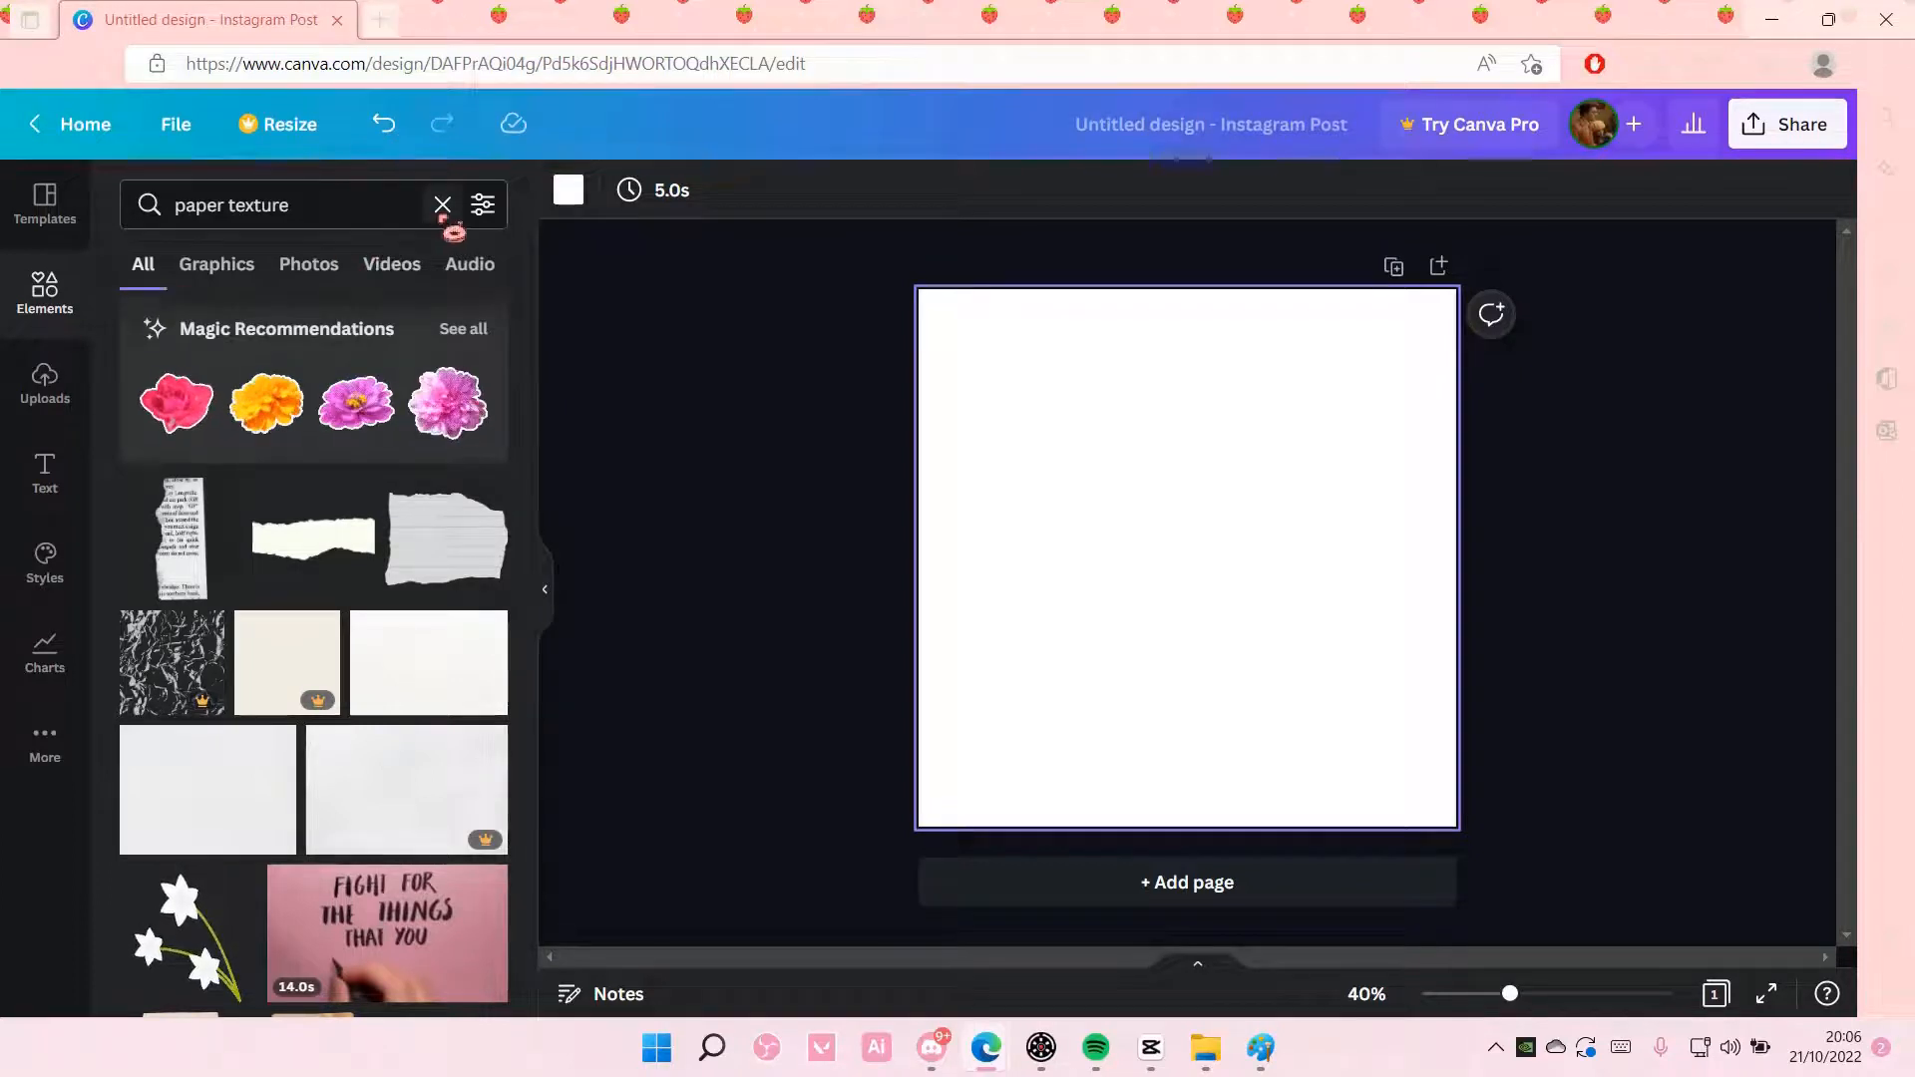
# Replace the 'paper texture' element search with a search for 'cat'.
pyautogui.click(442, 205)
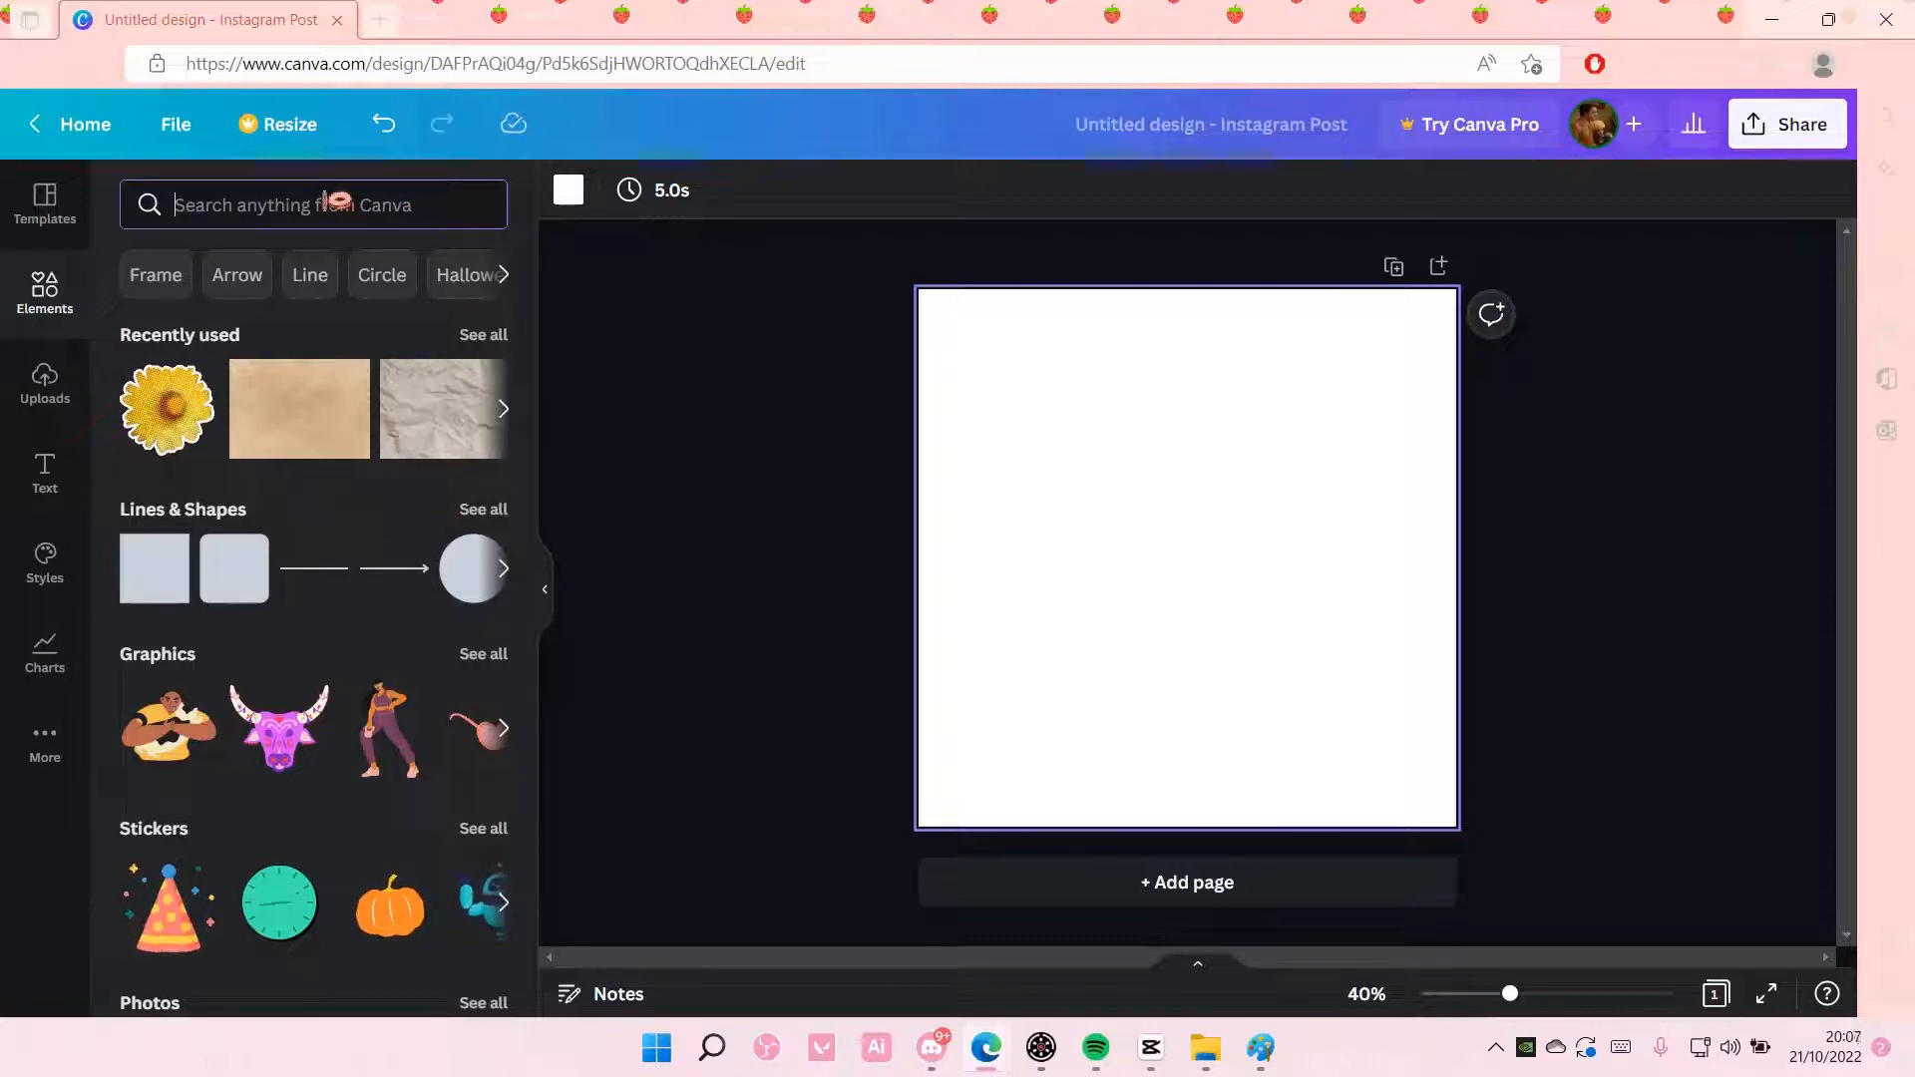
pyautogui.write('cat')
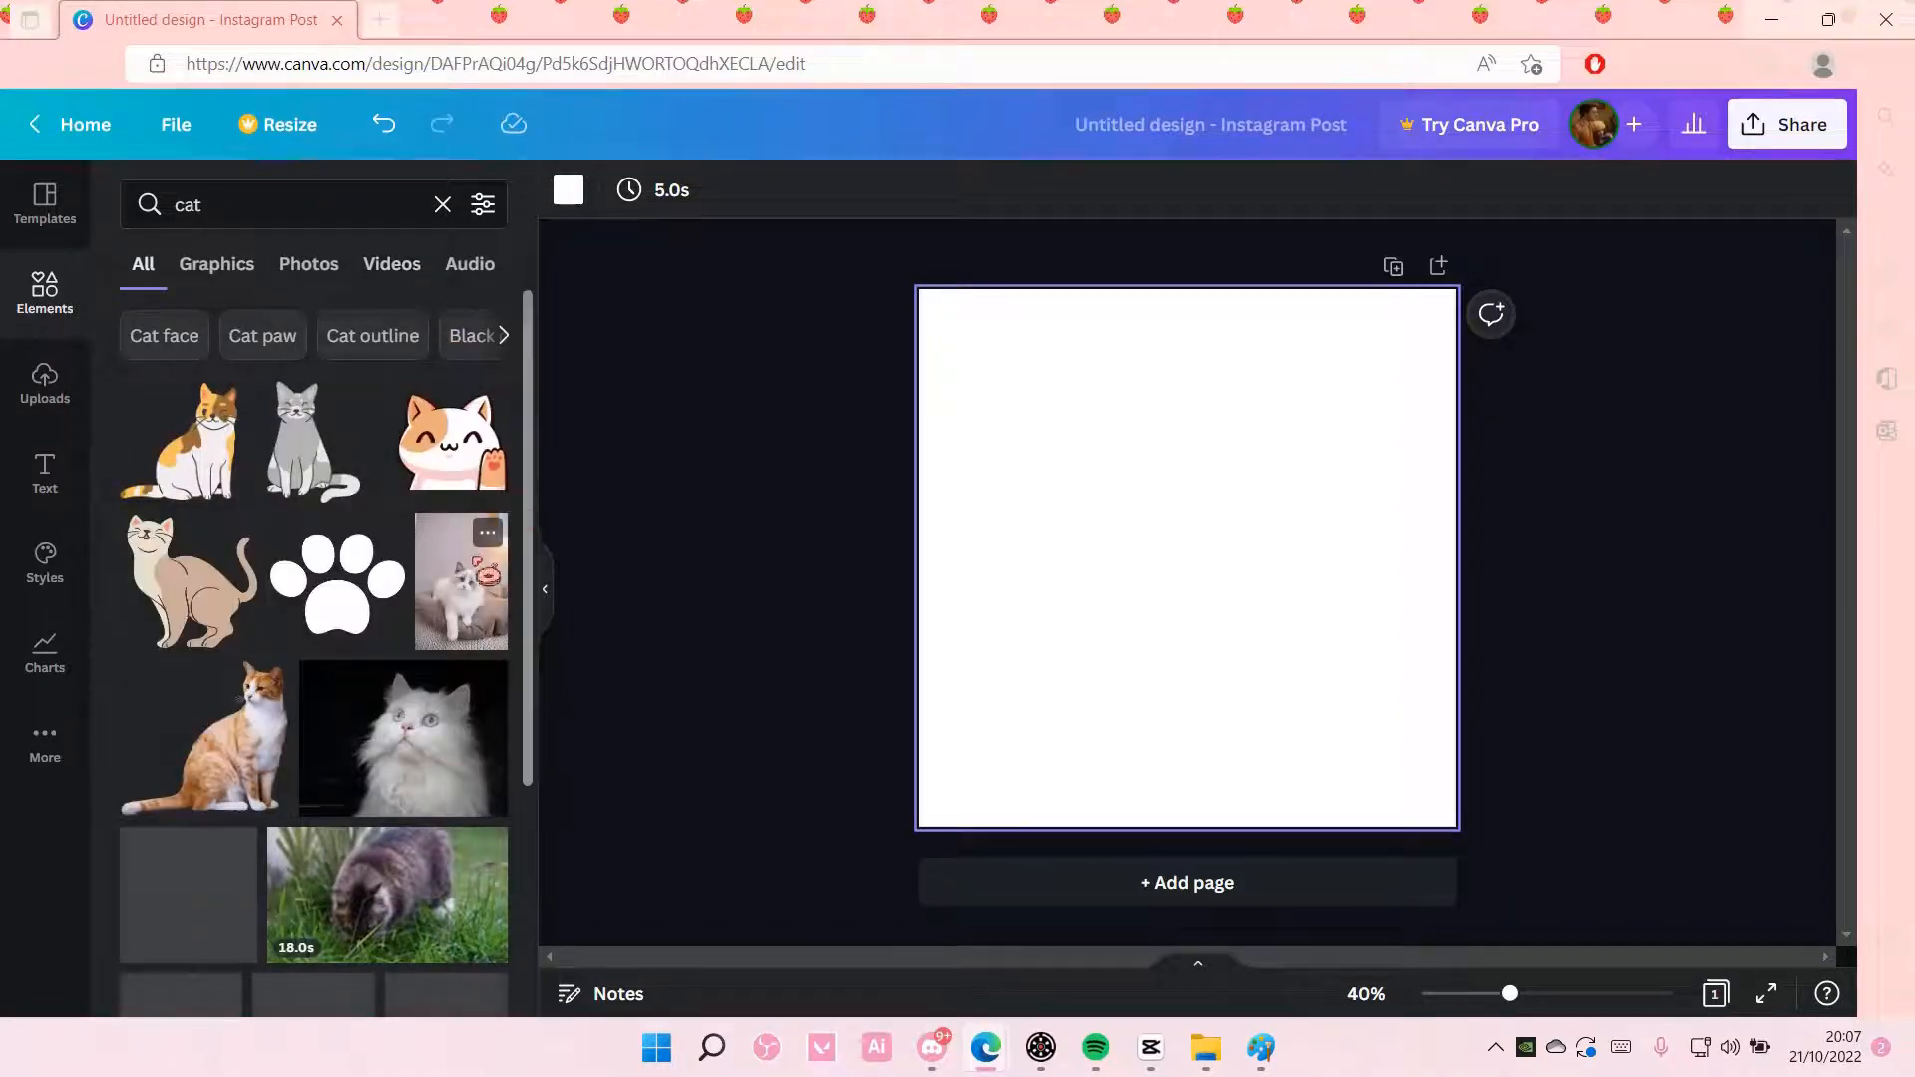
# Add the white cat-on-cushion photo and stretch it to fill the Instagram post.
pyautogui.click(461, 582)
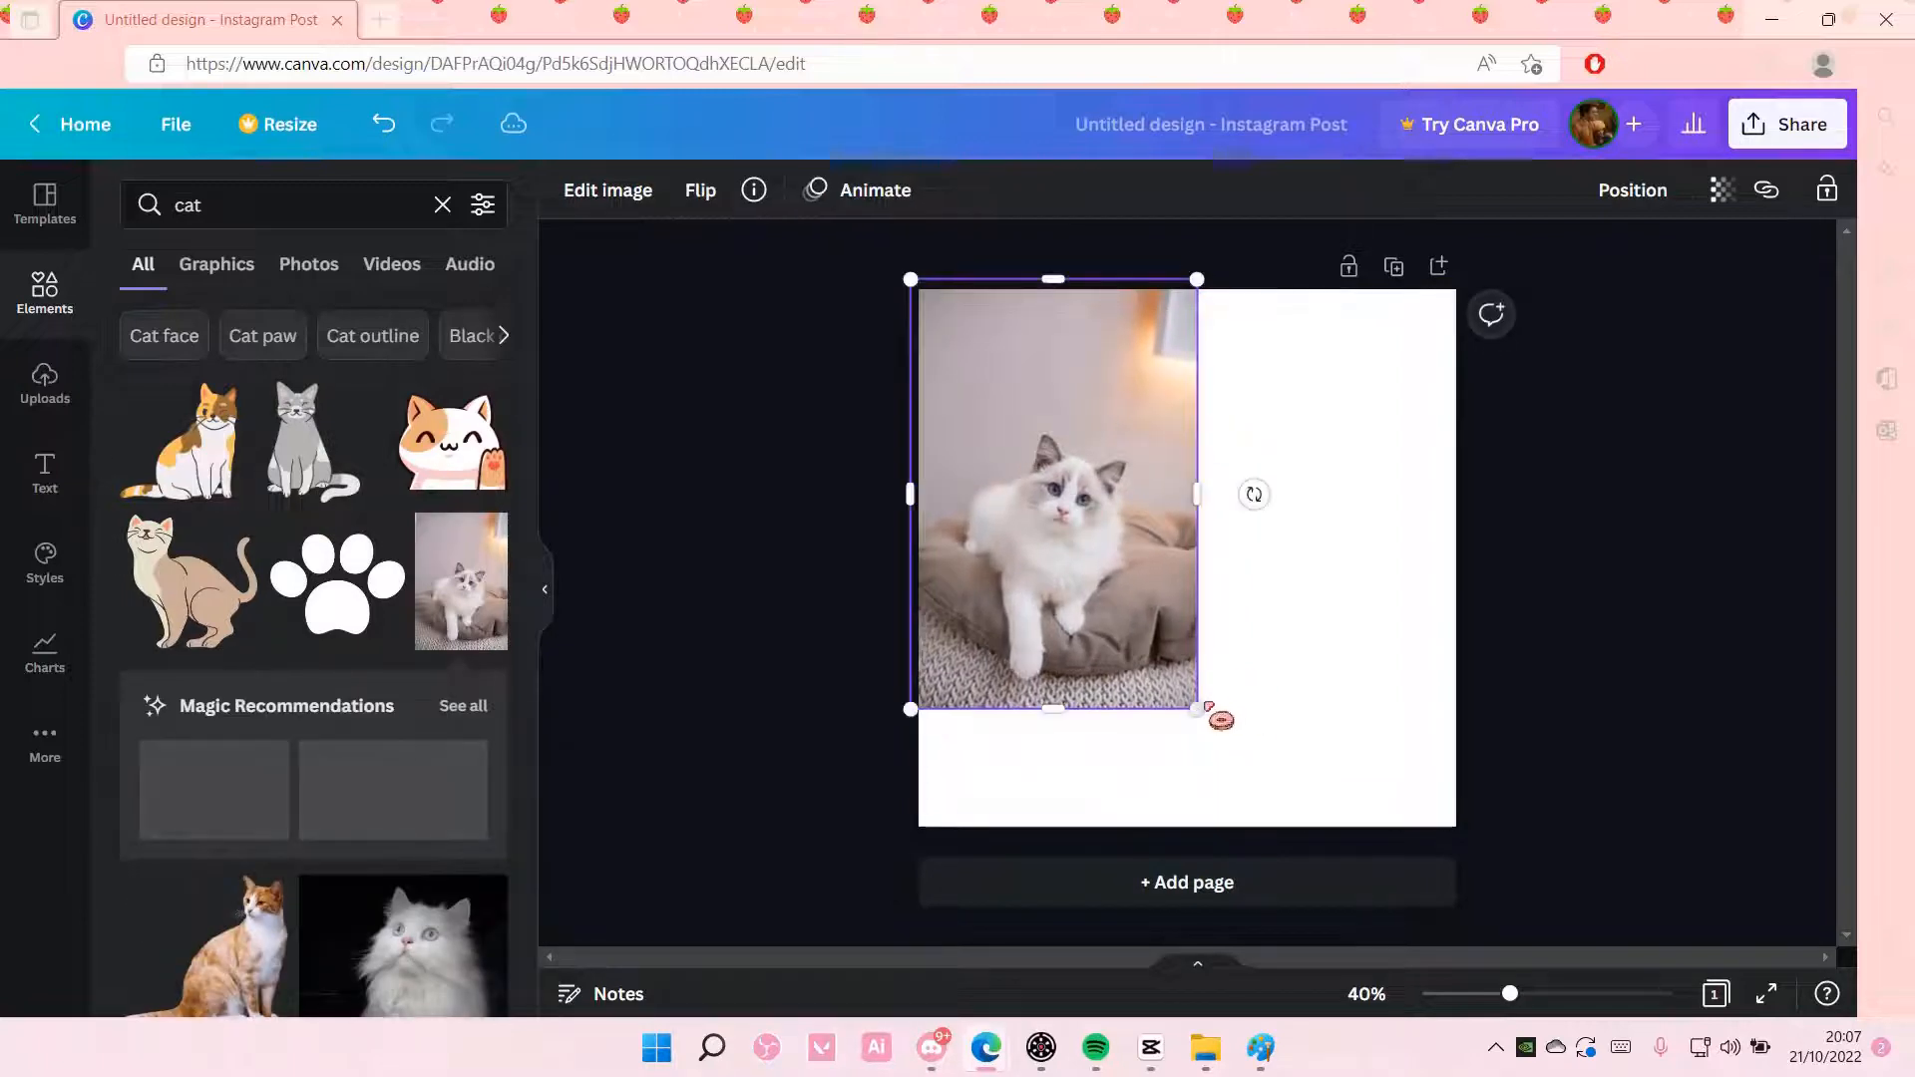
pyautogui.doubleClick(1054, 494)
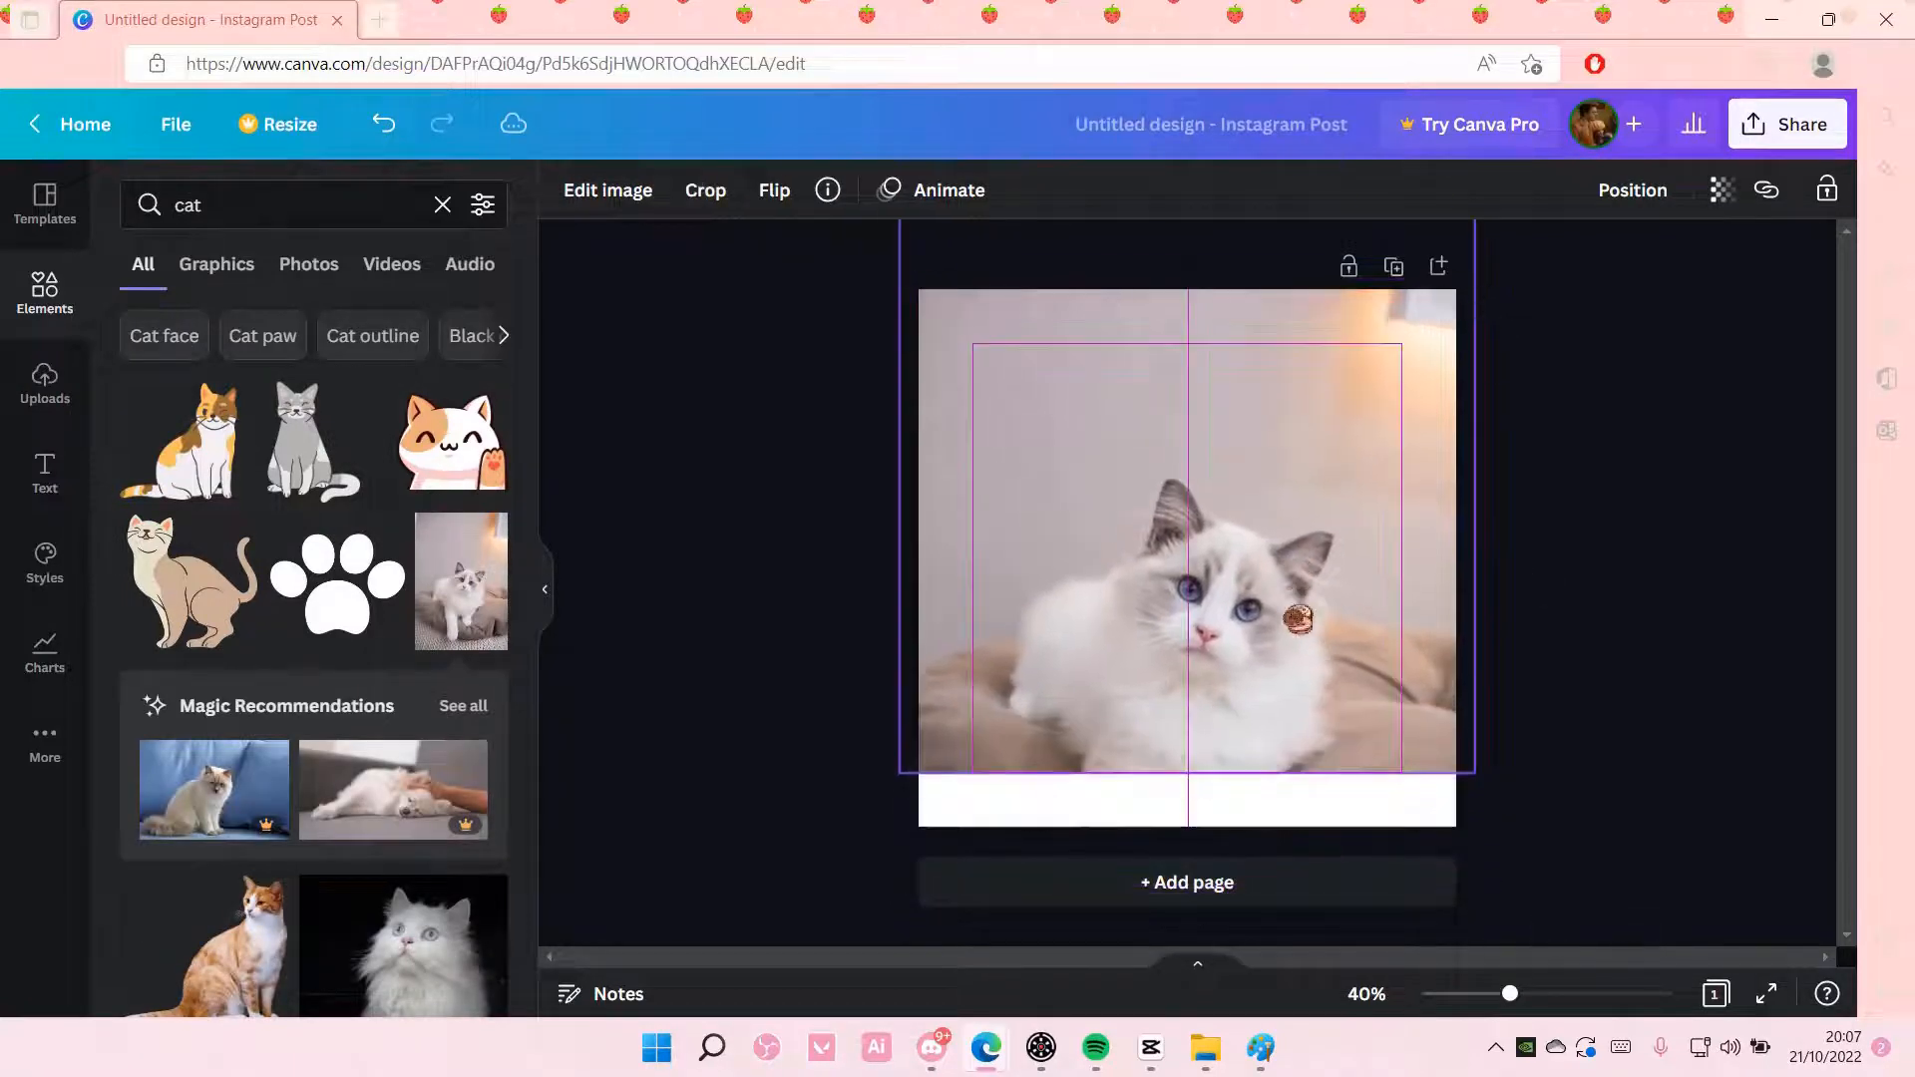
pyautogui.click(1185, 561)
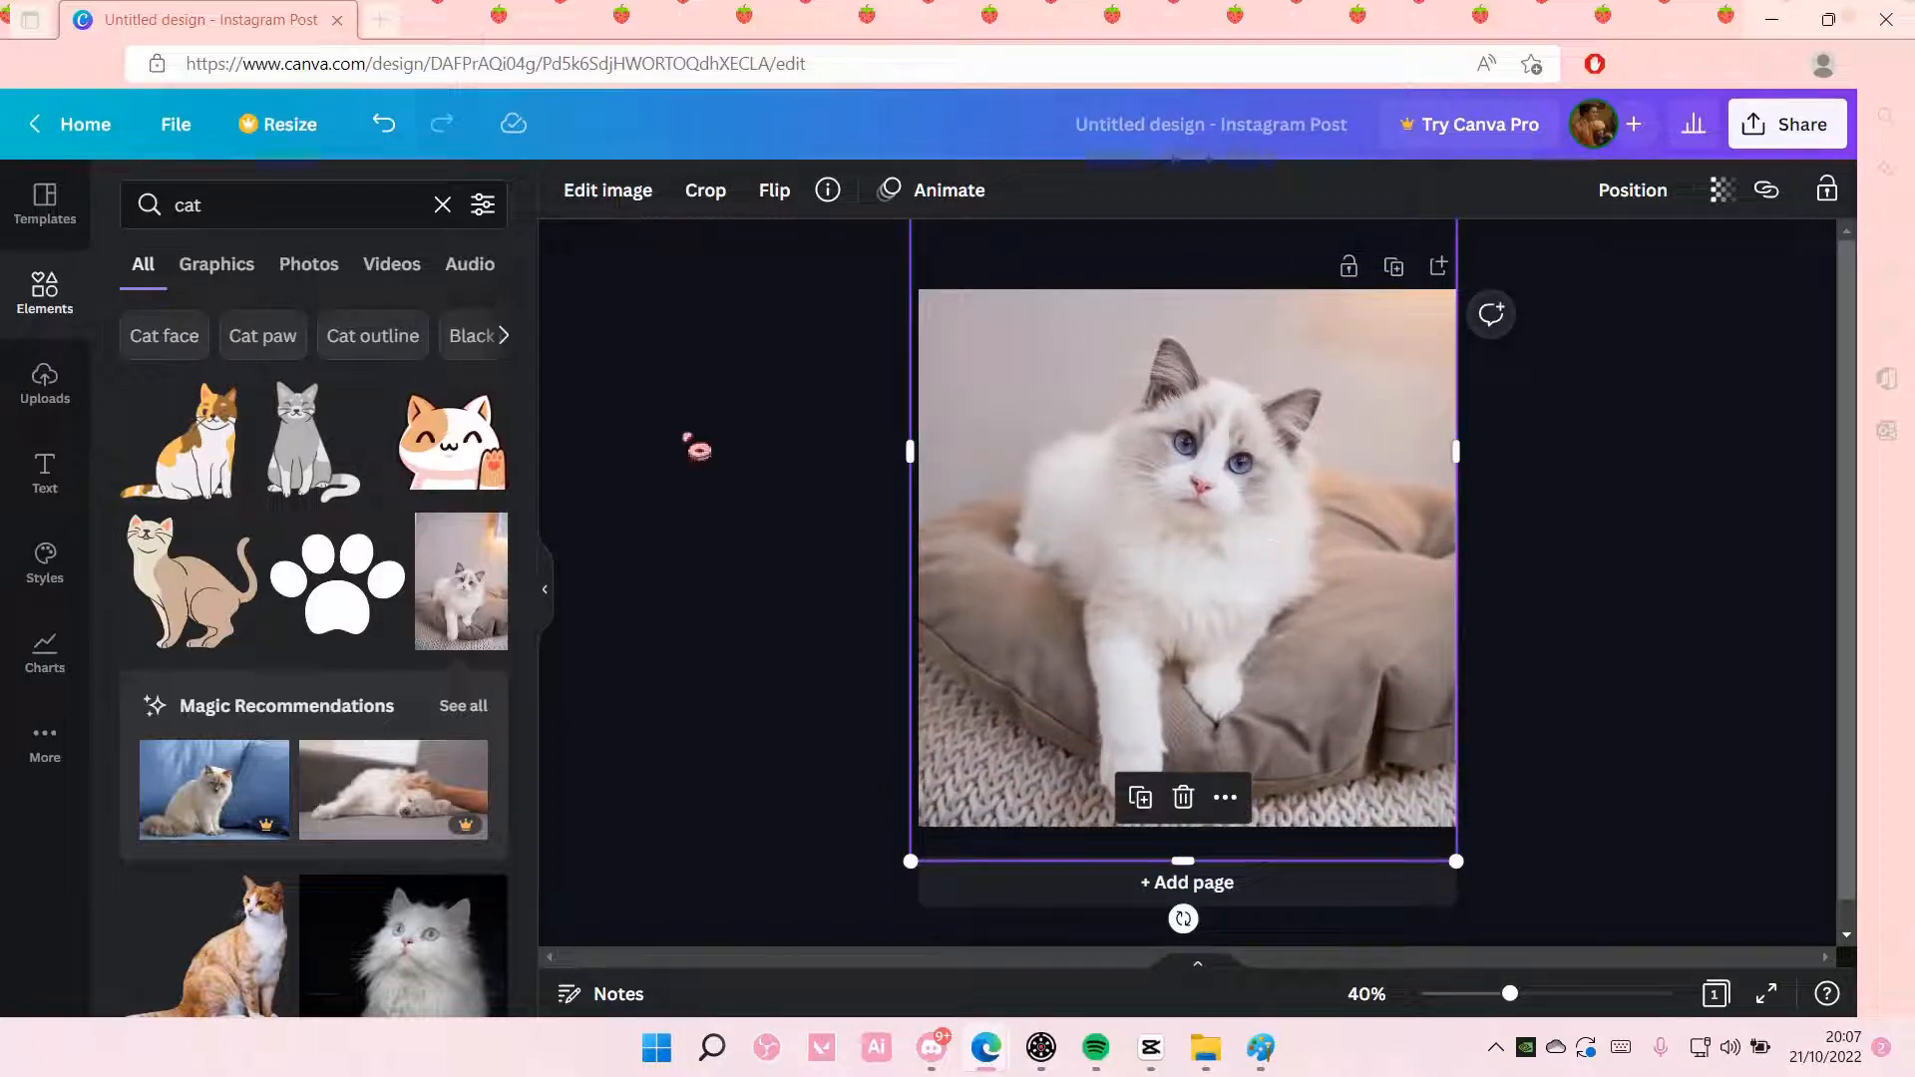
# Browse the cat photo's Edit image effects, then close the panel.
pyautogui.click(608, 189)
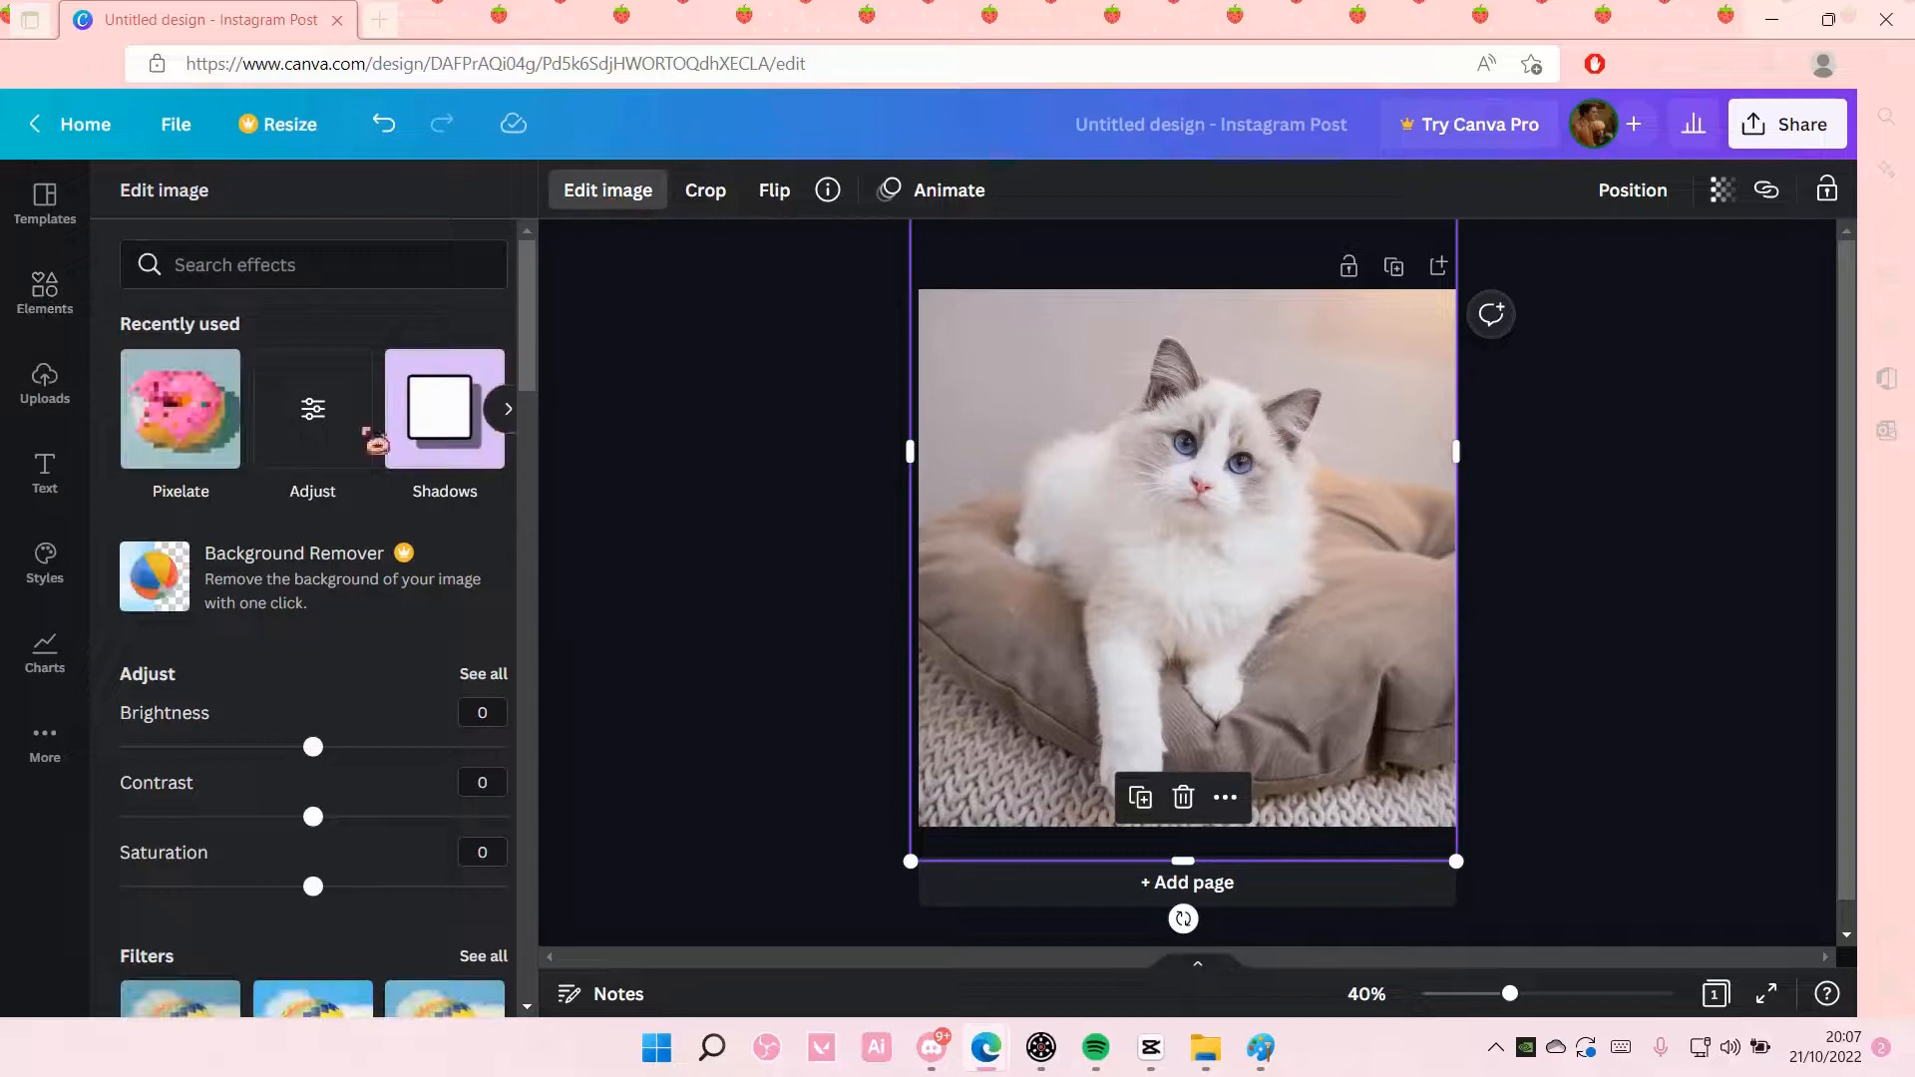
pyautogui.scroll(-3)
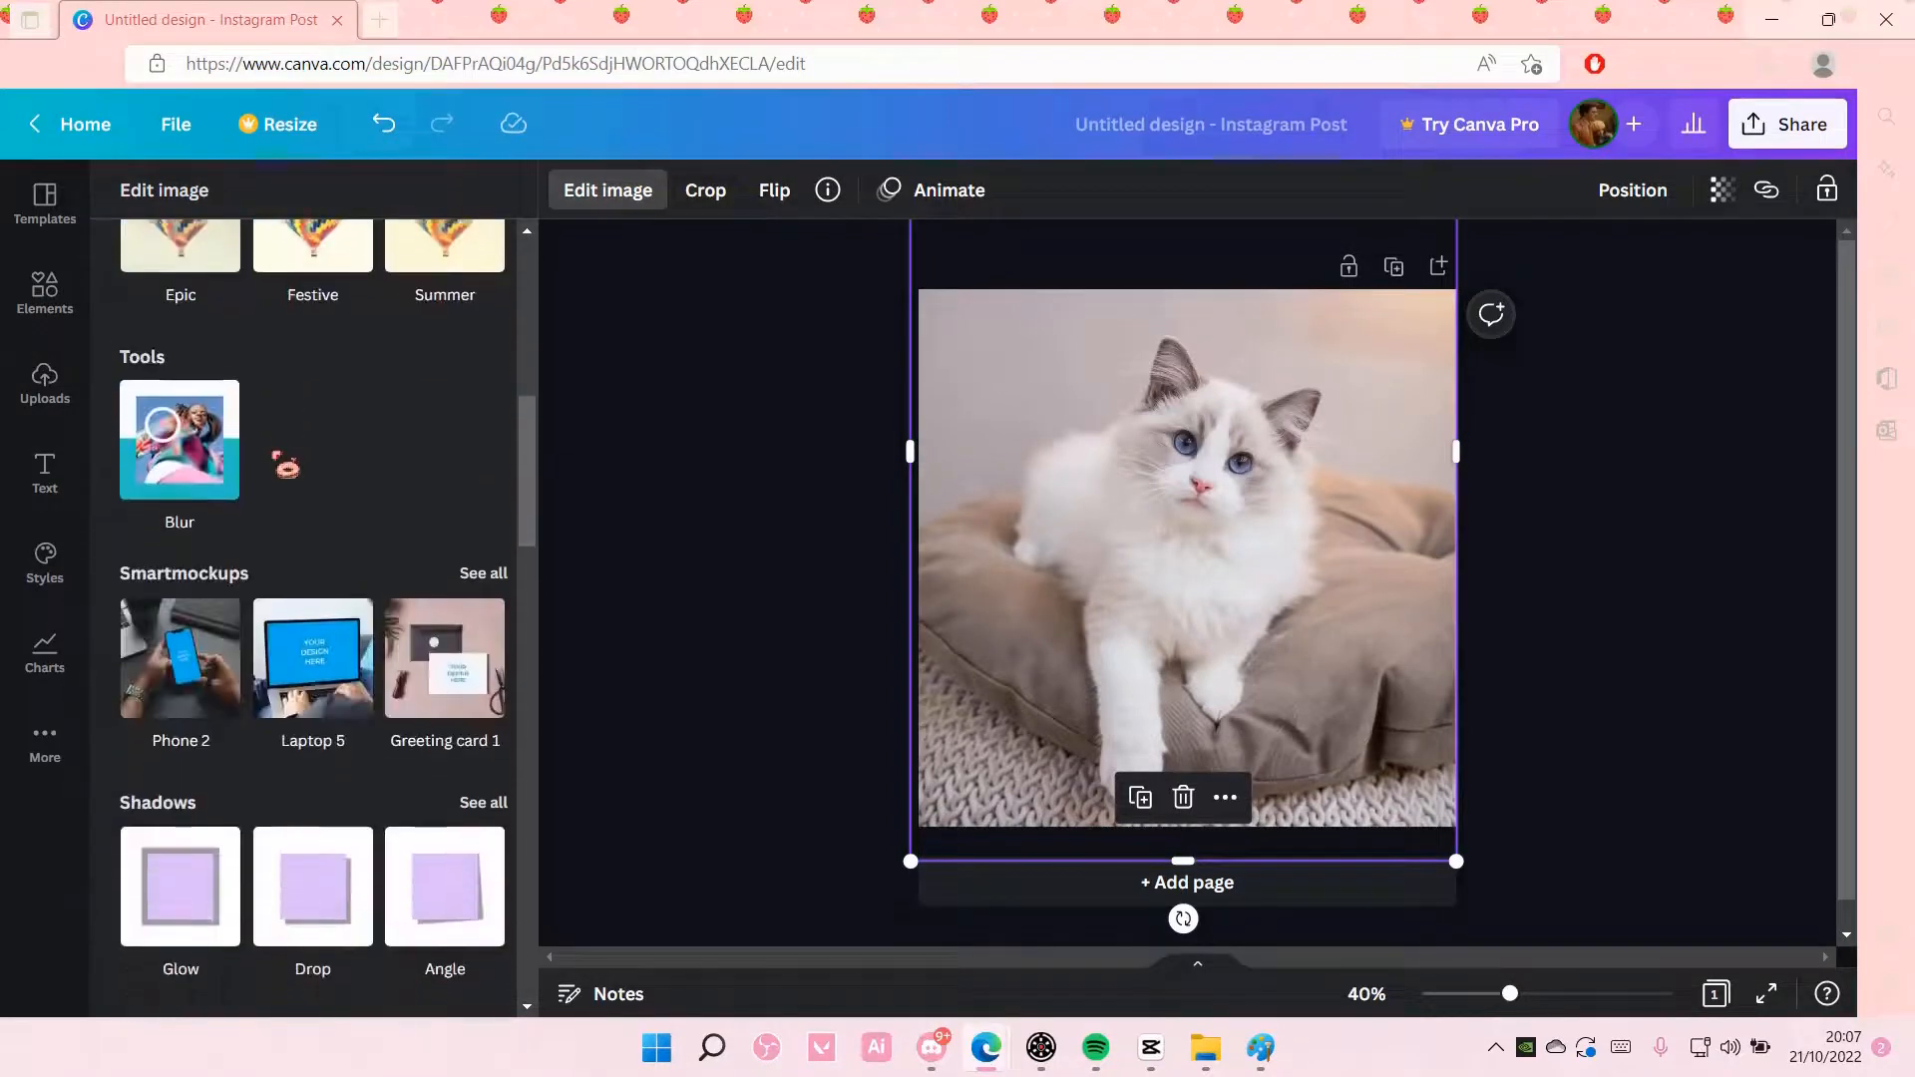
pyautogui.scroll(-3)
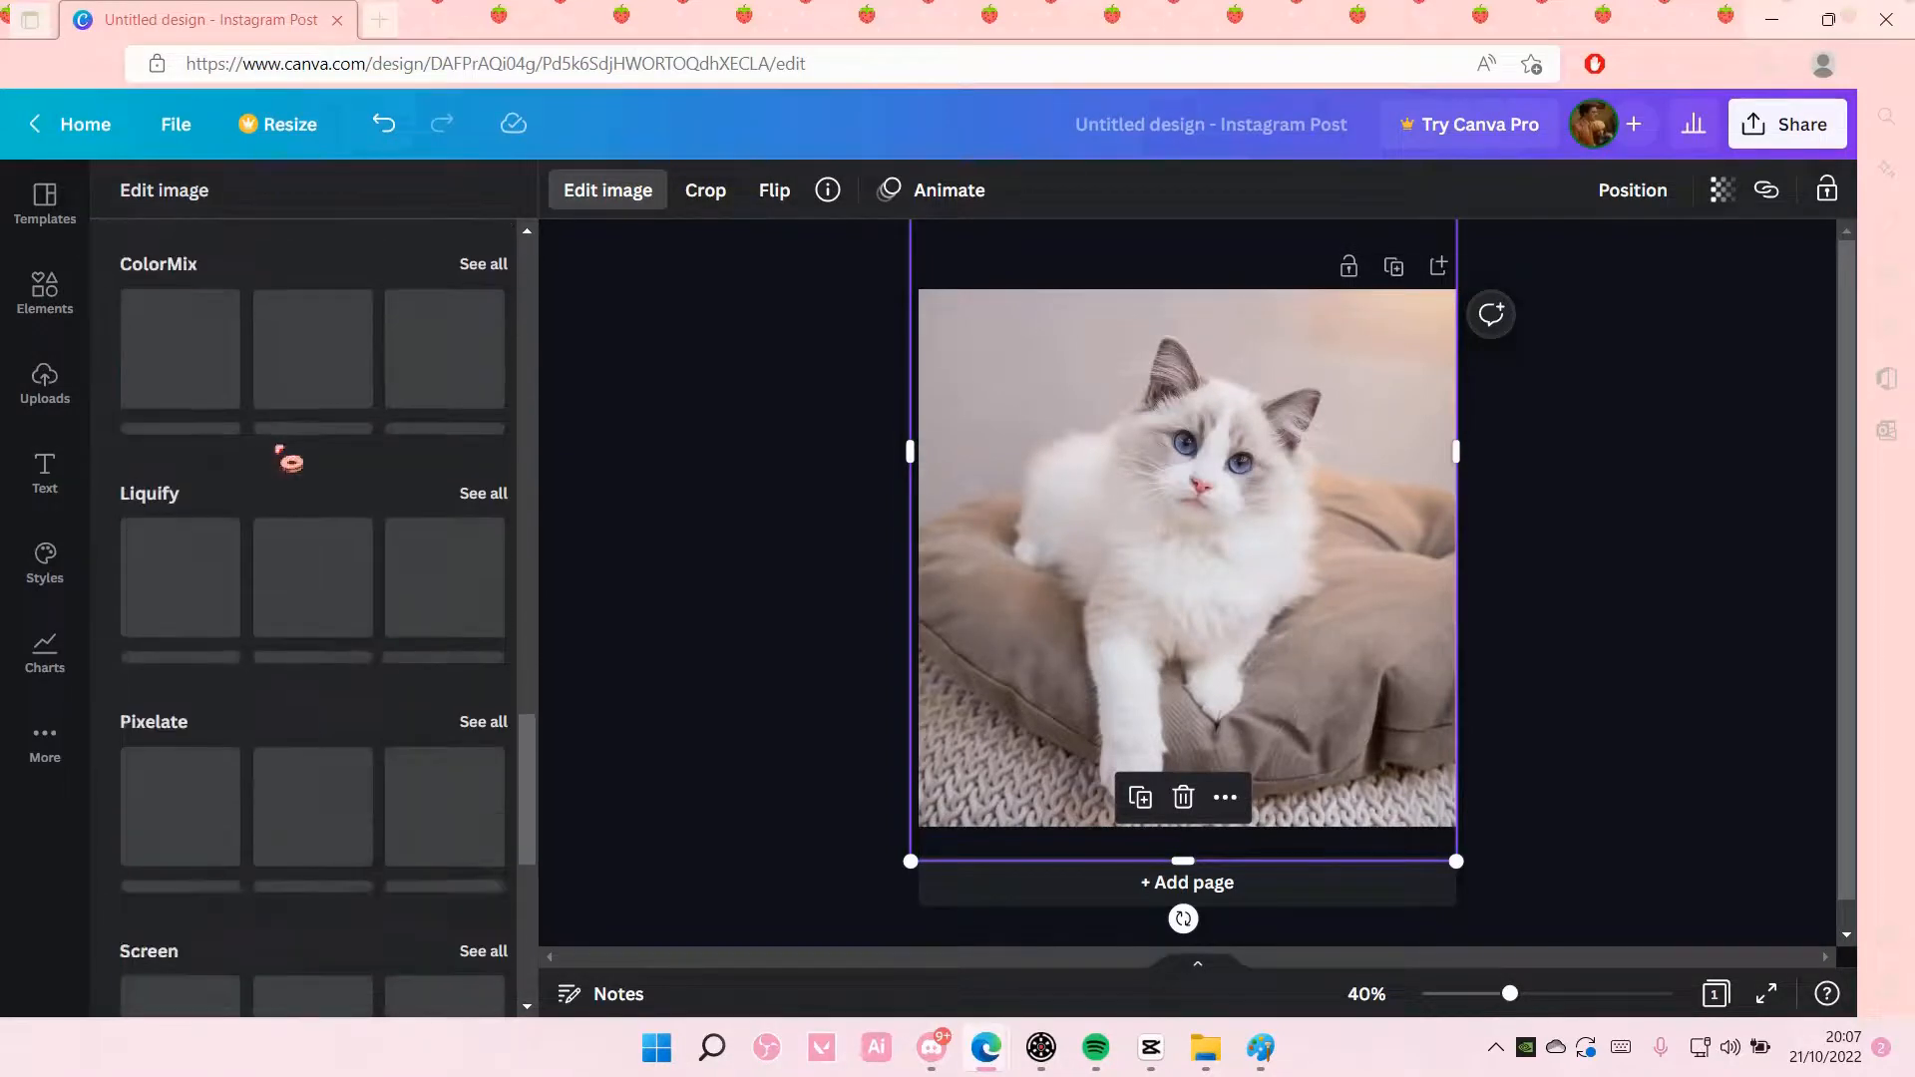
pyautogui.scroll(-3)
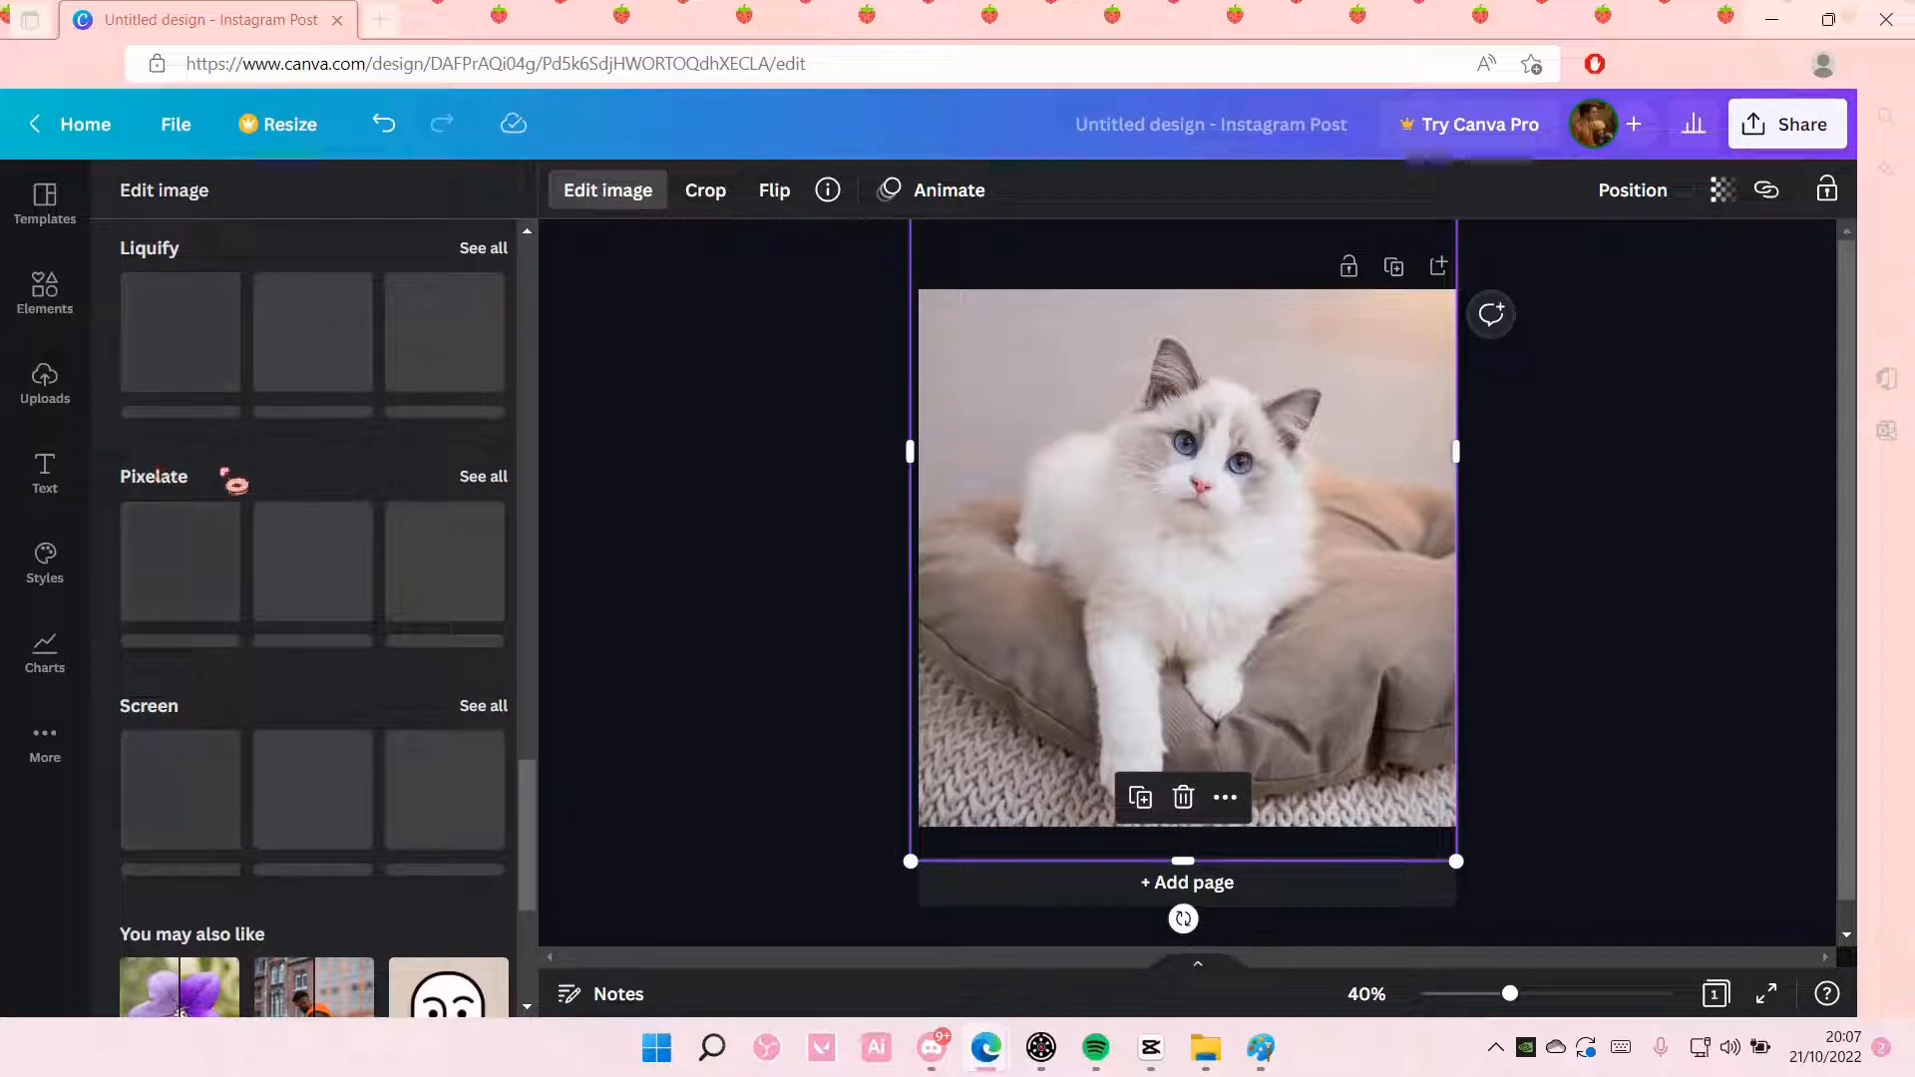
pyautogui.scroll(-3)
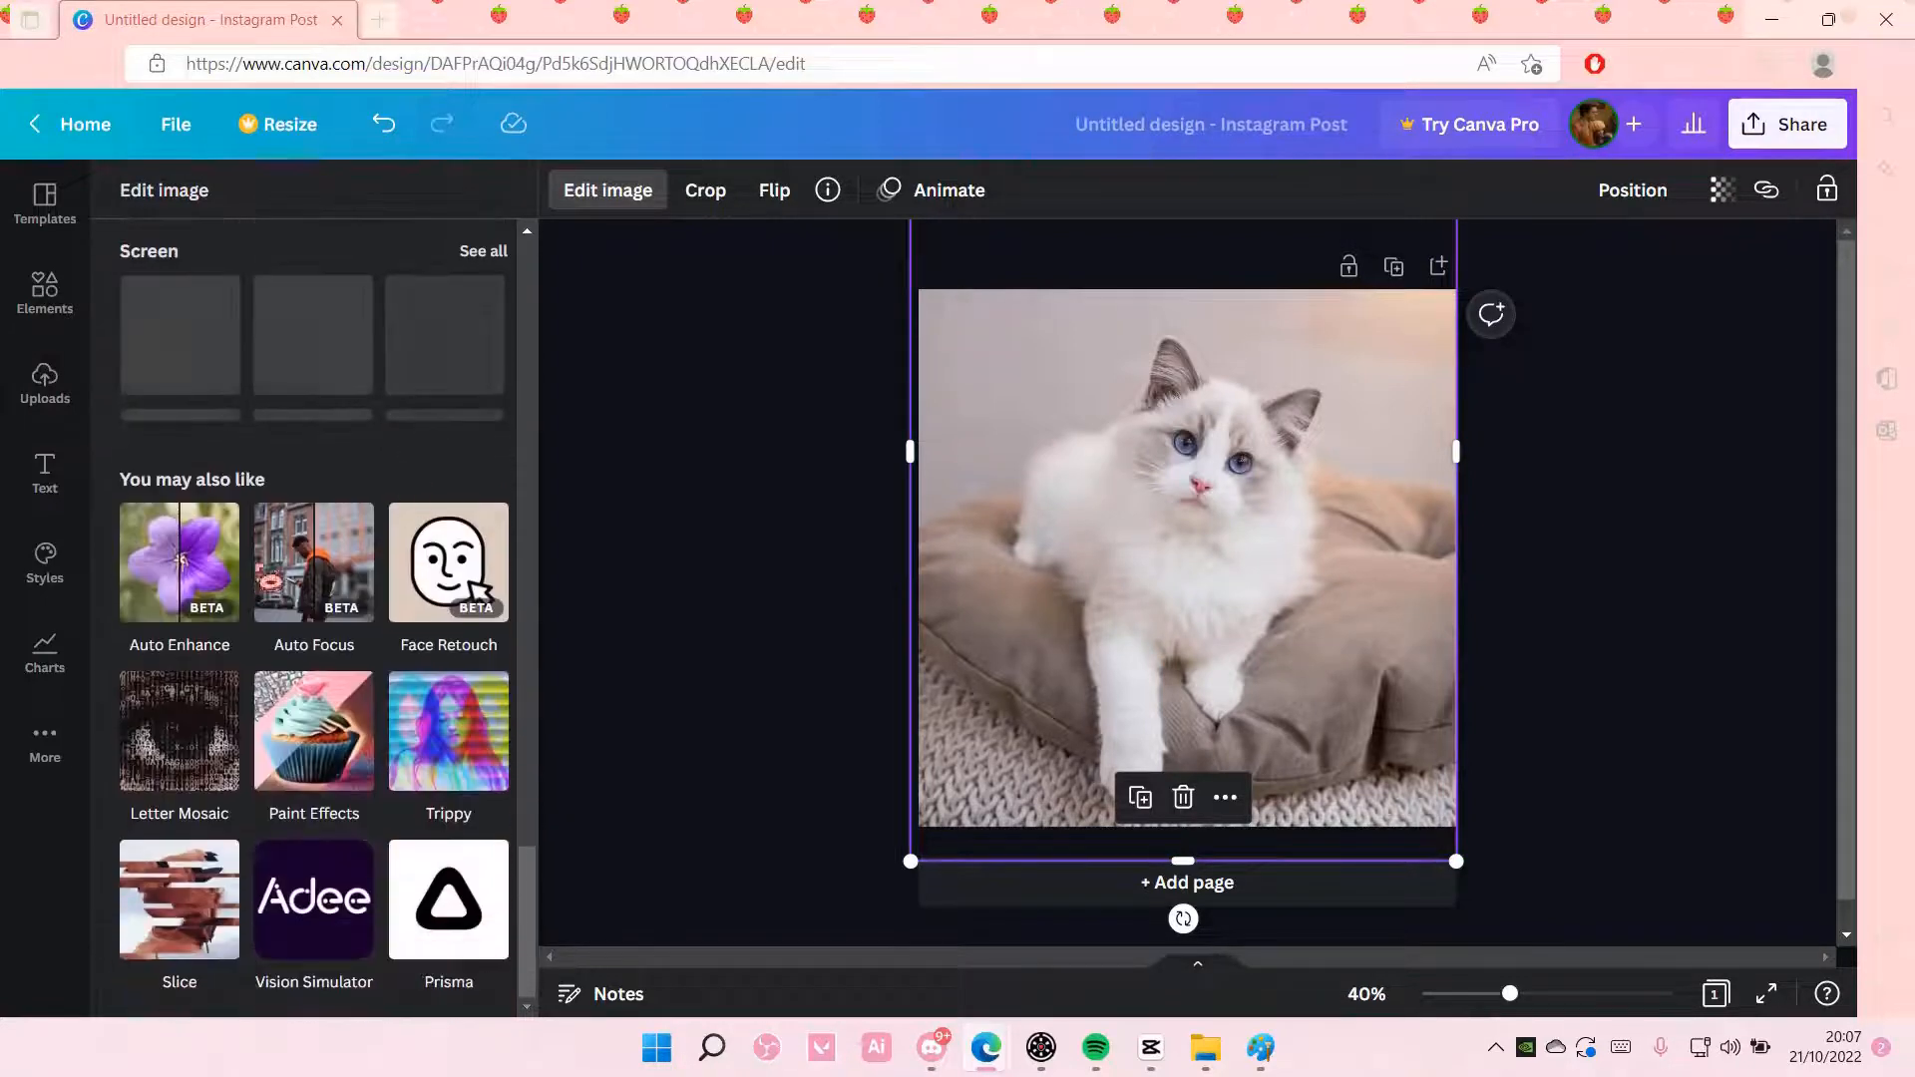
pyautogui.scroll(3)
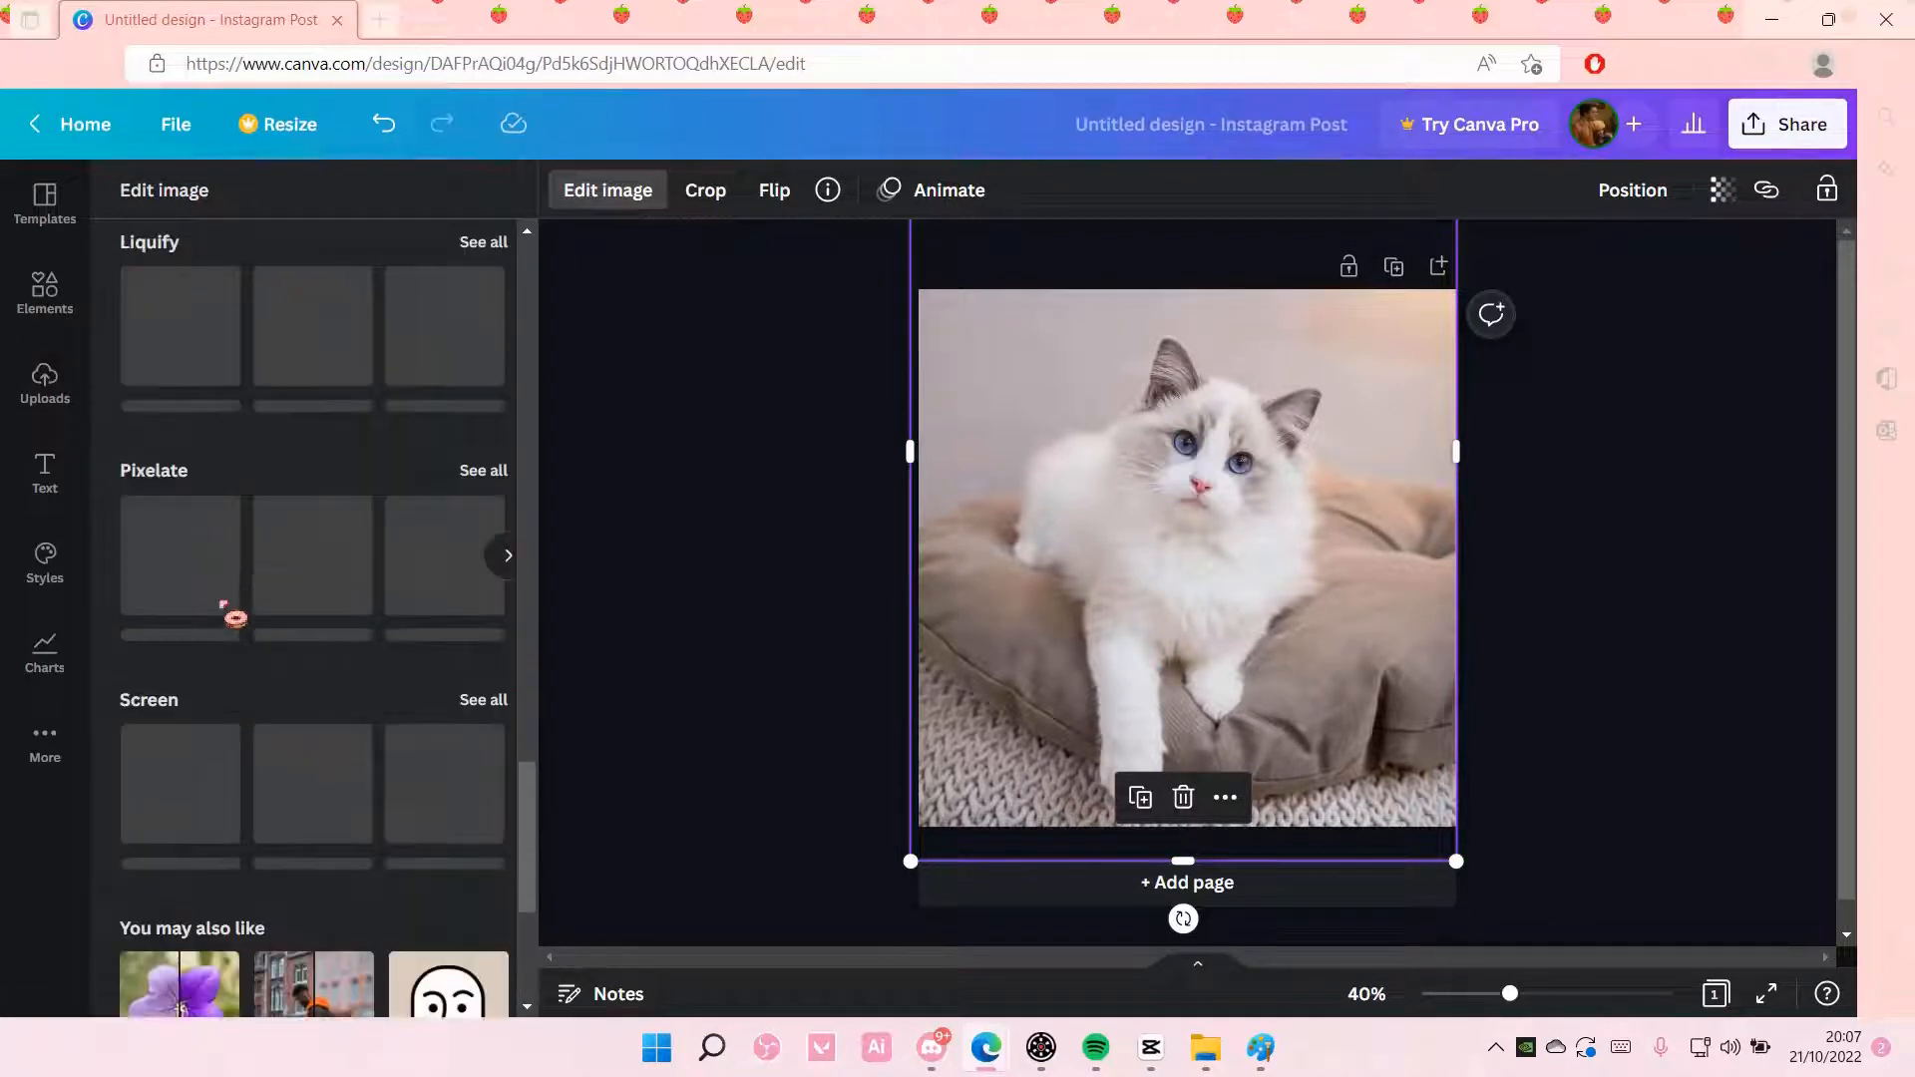
pyautogui.click(483, 470)
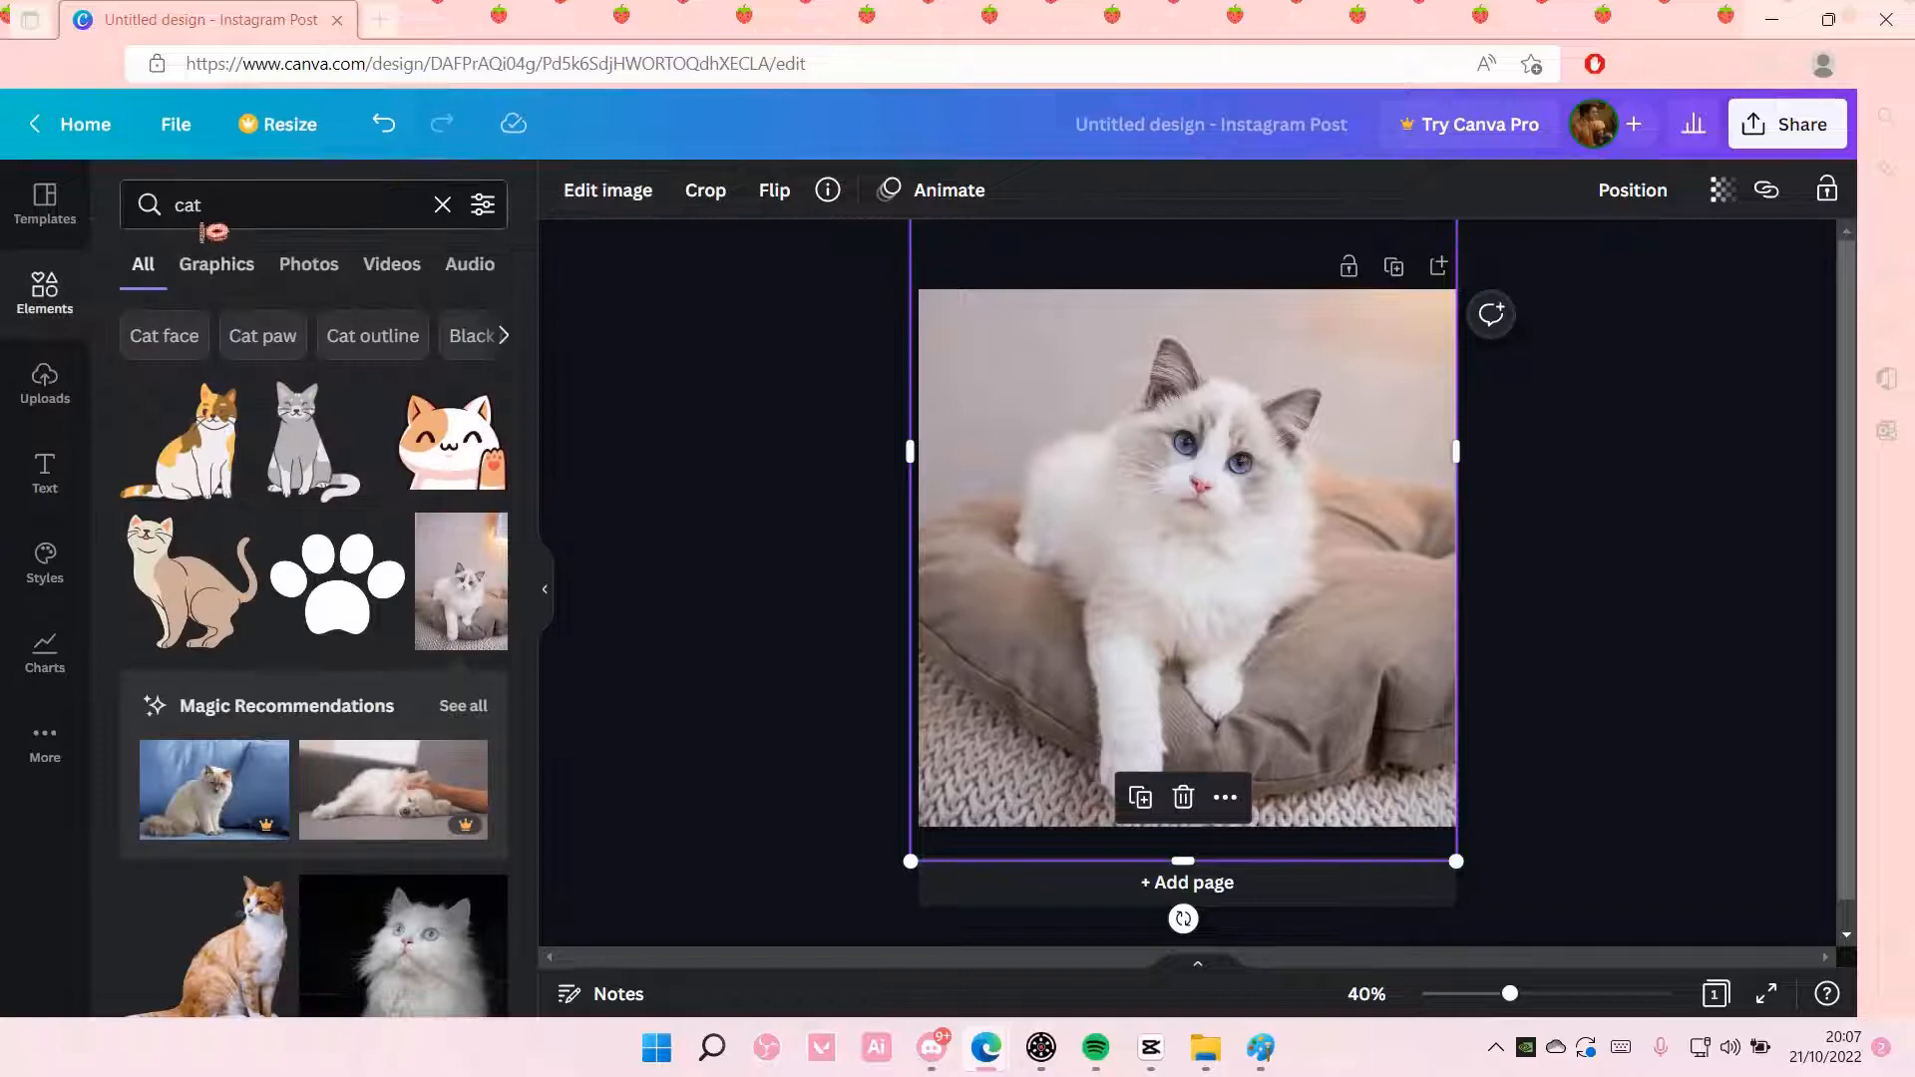
# Reopen the image effects and show every Pixelate style.
pyautogui.click(607, 190)
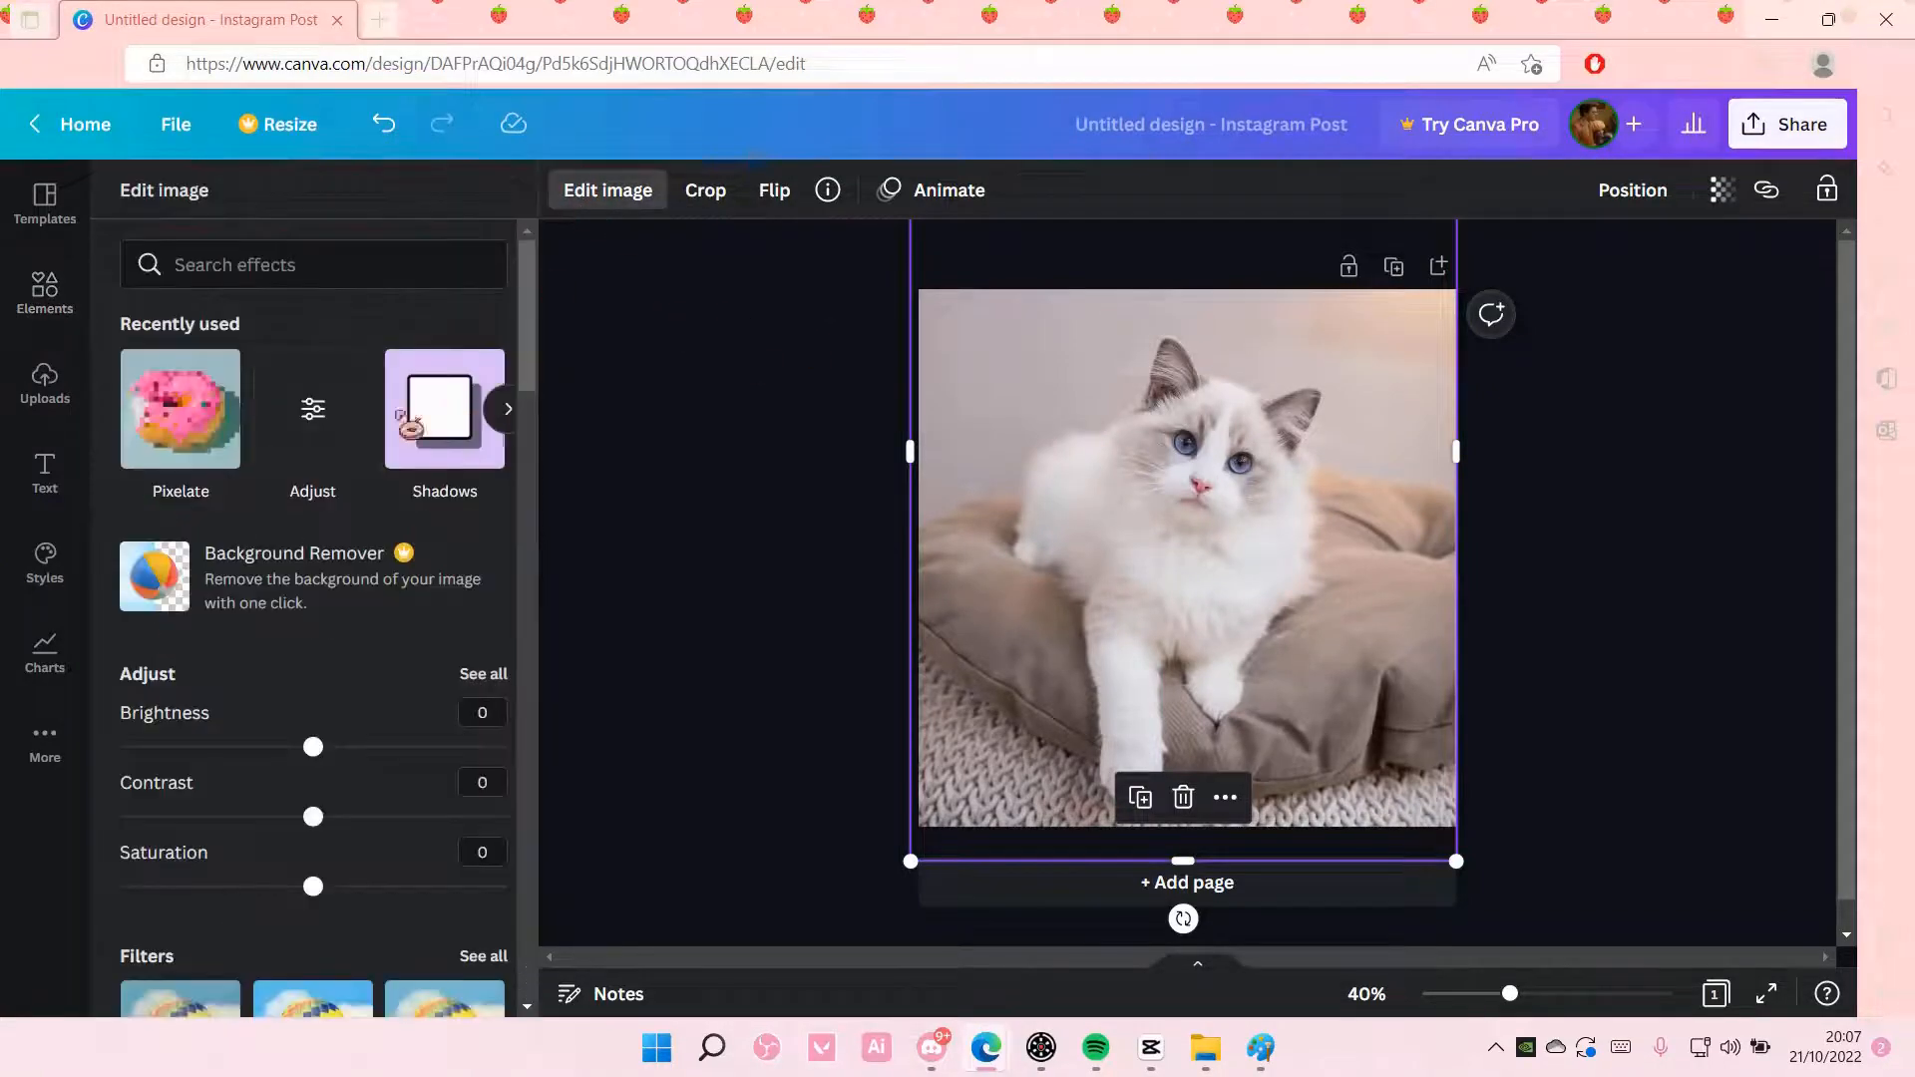
pyautogui.scroll(-3)
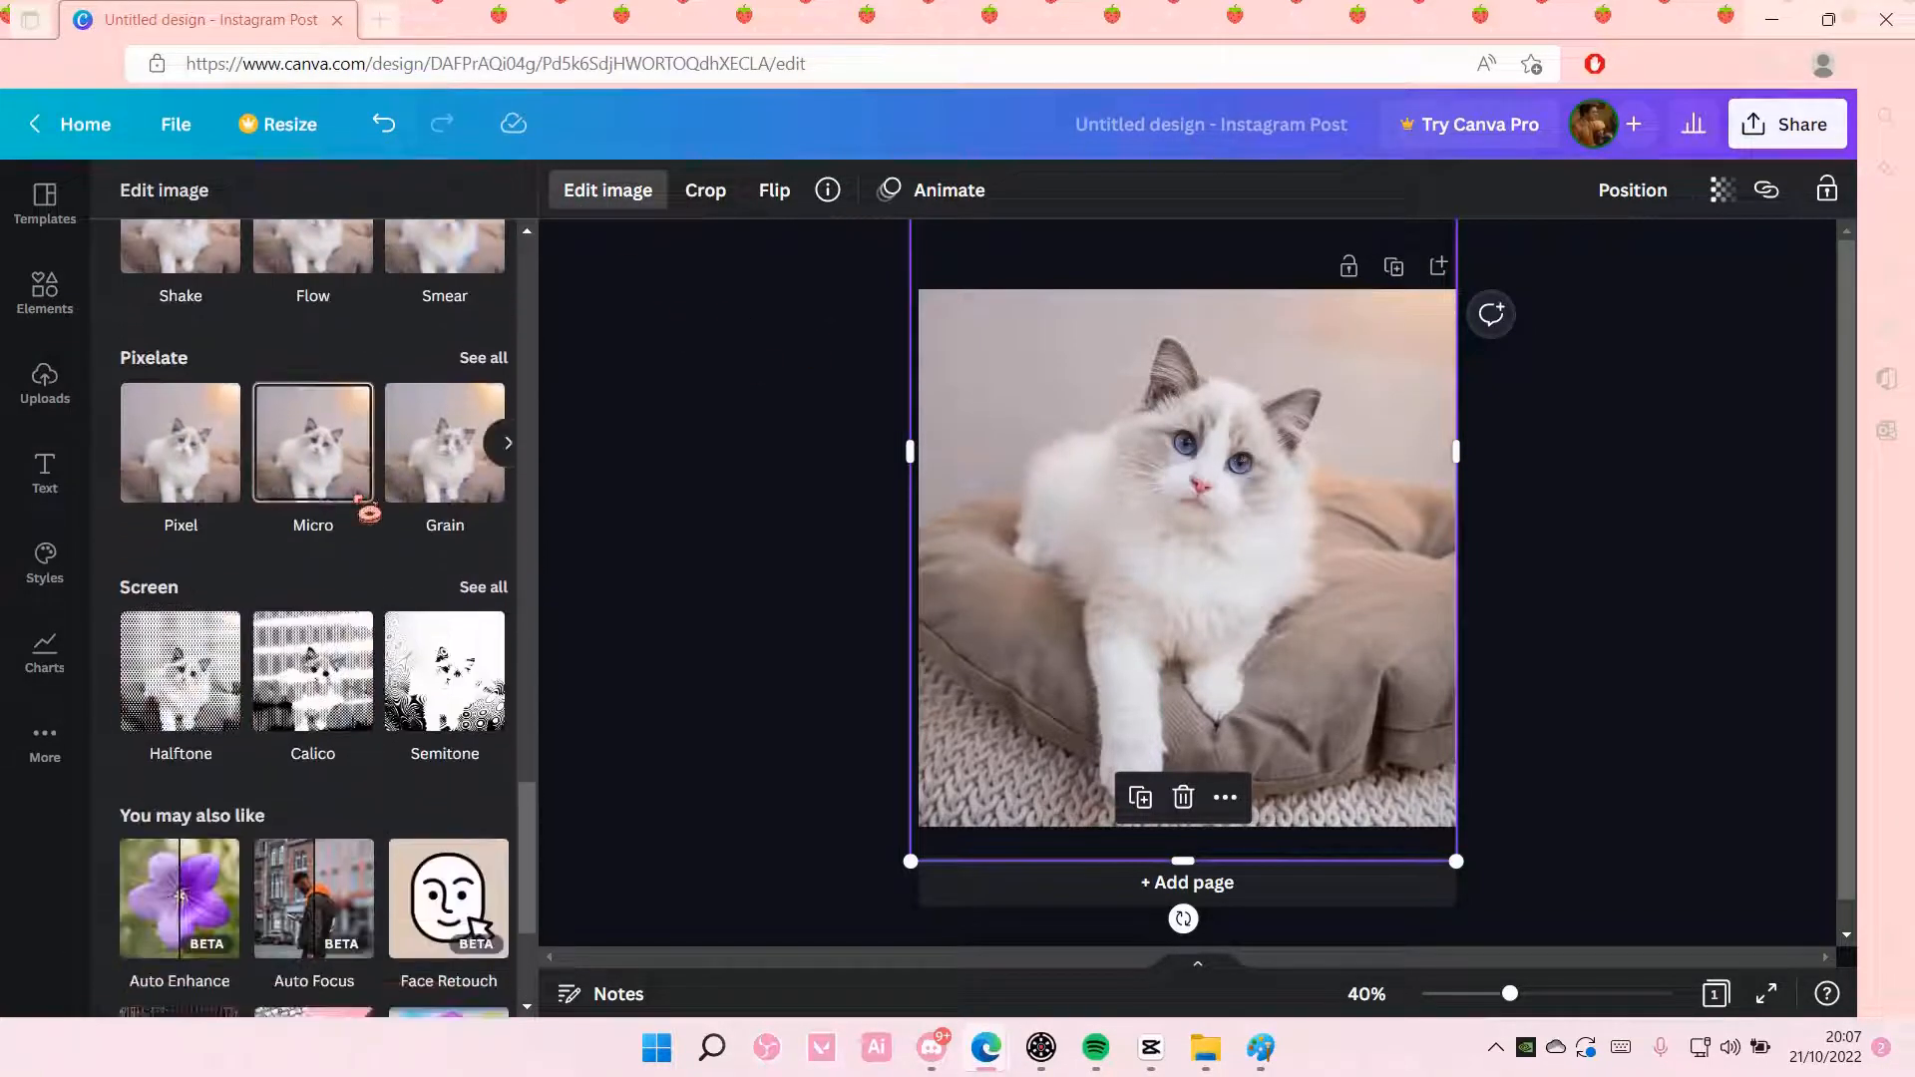
pyautogui.scroll(3)
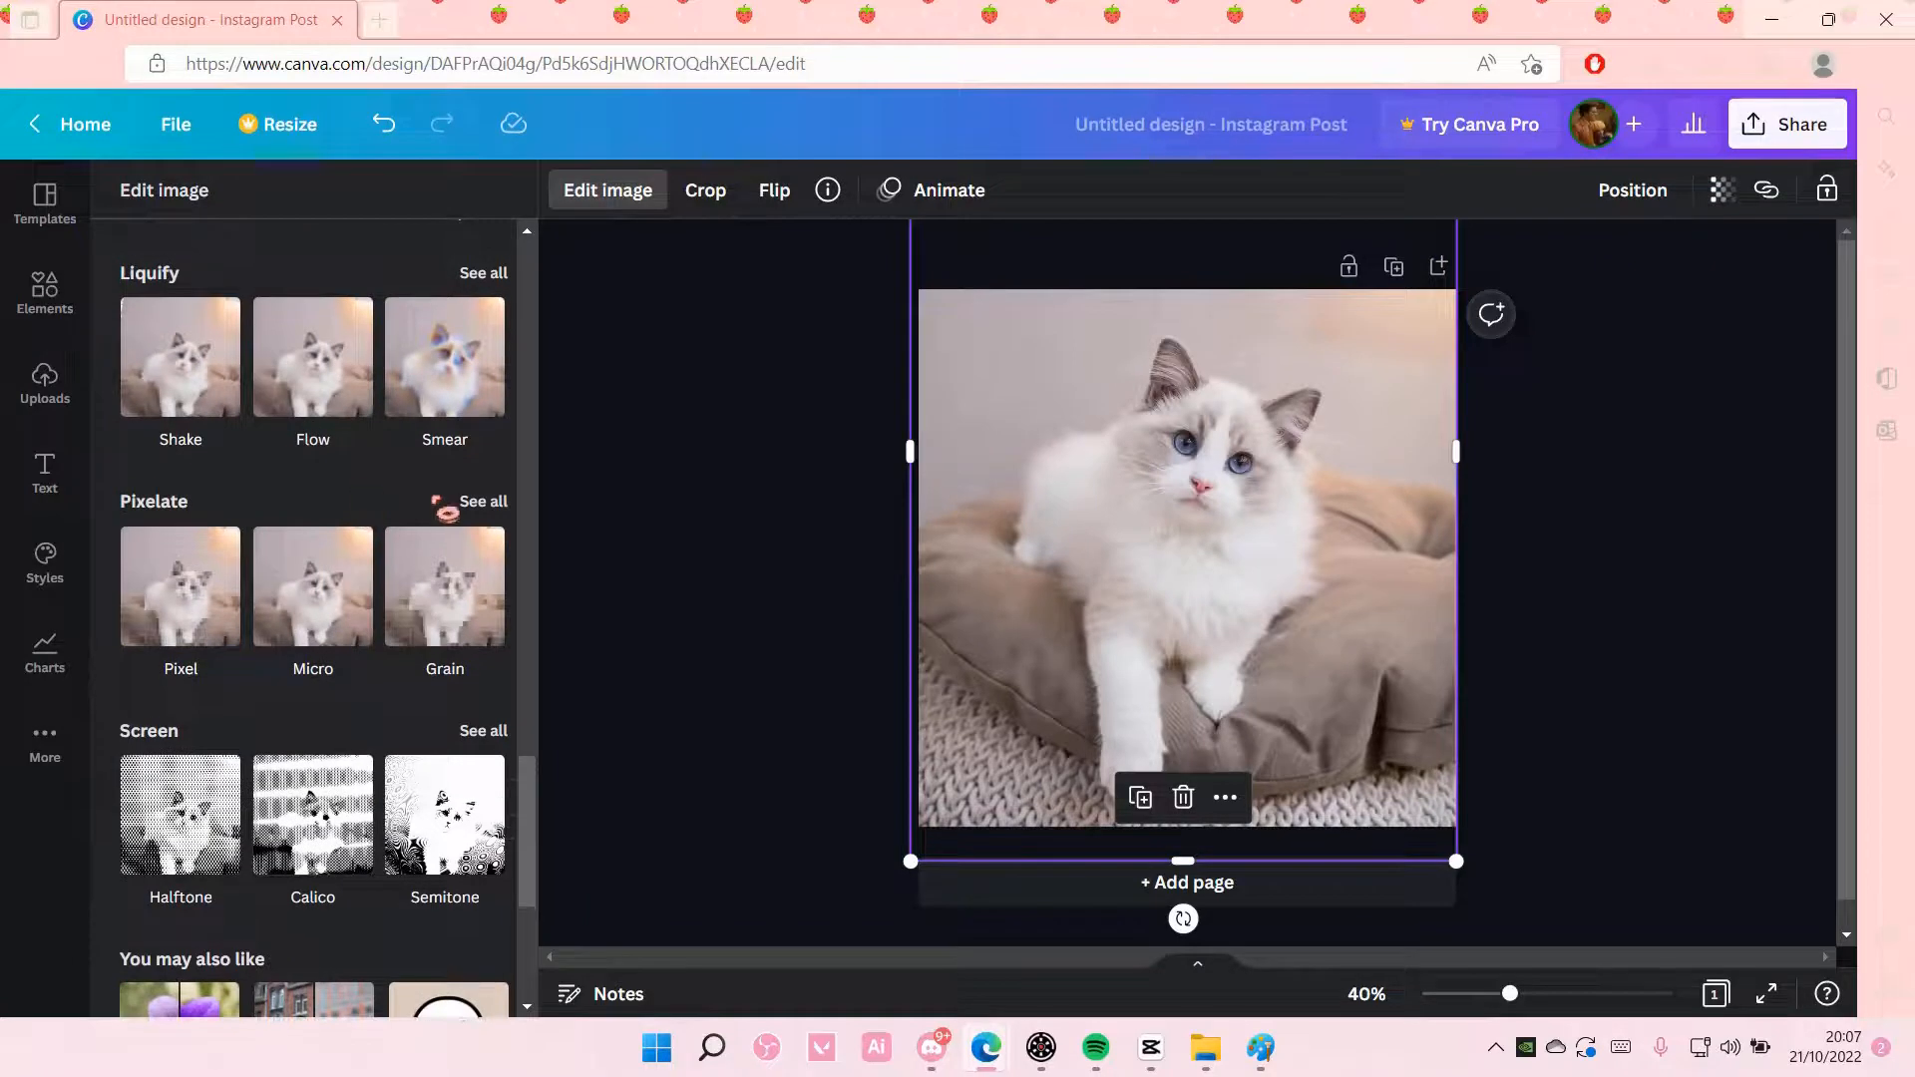
pyautogui.click(483, 501)
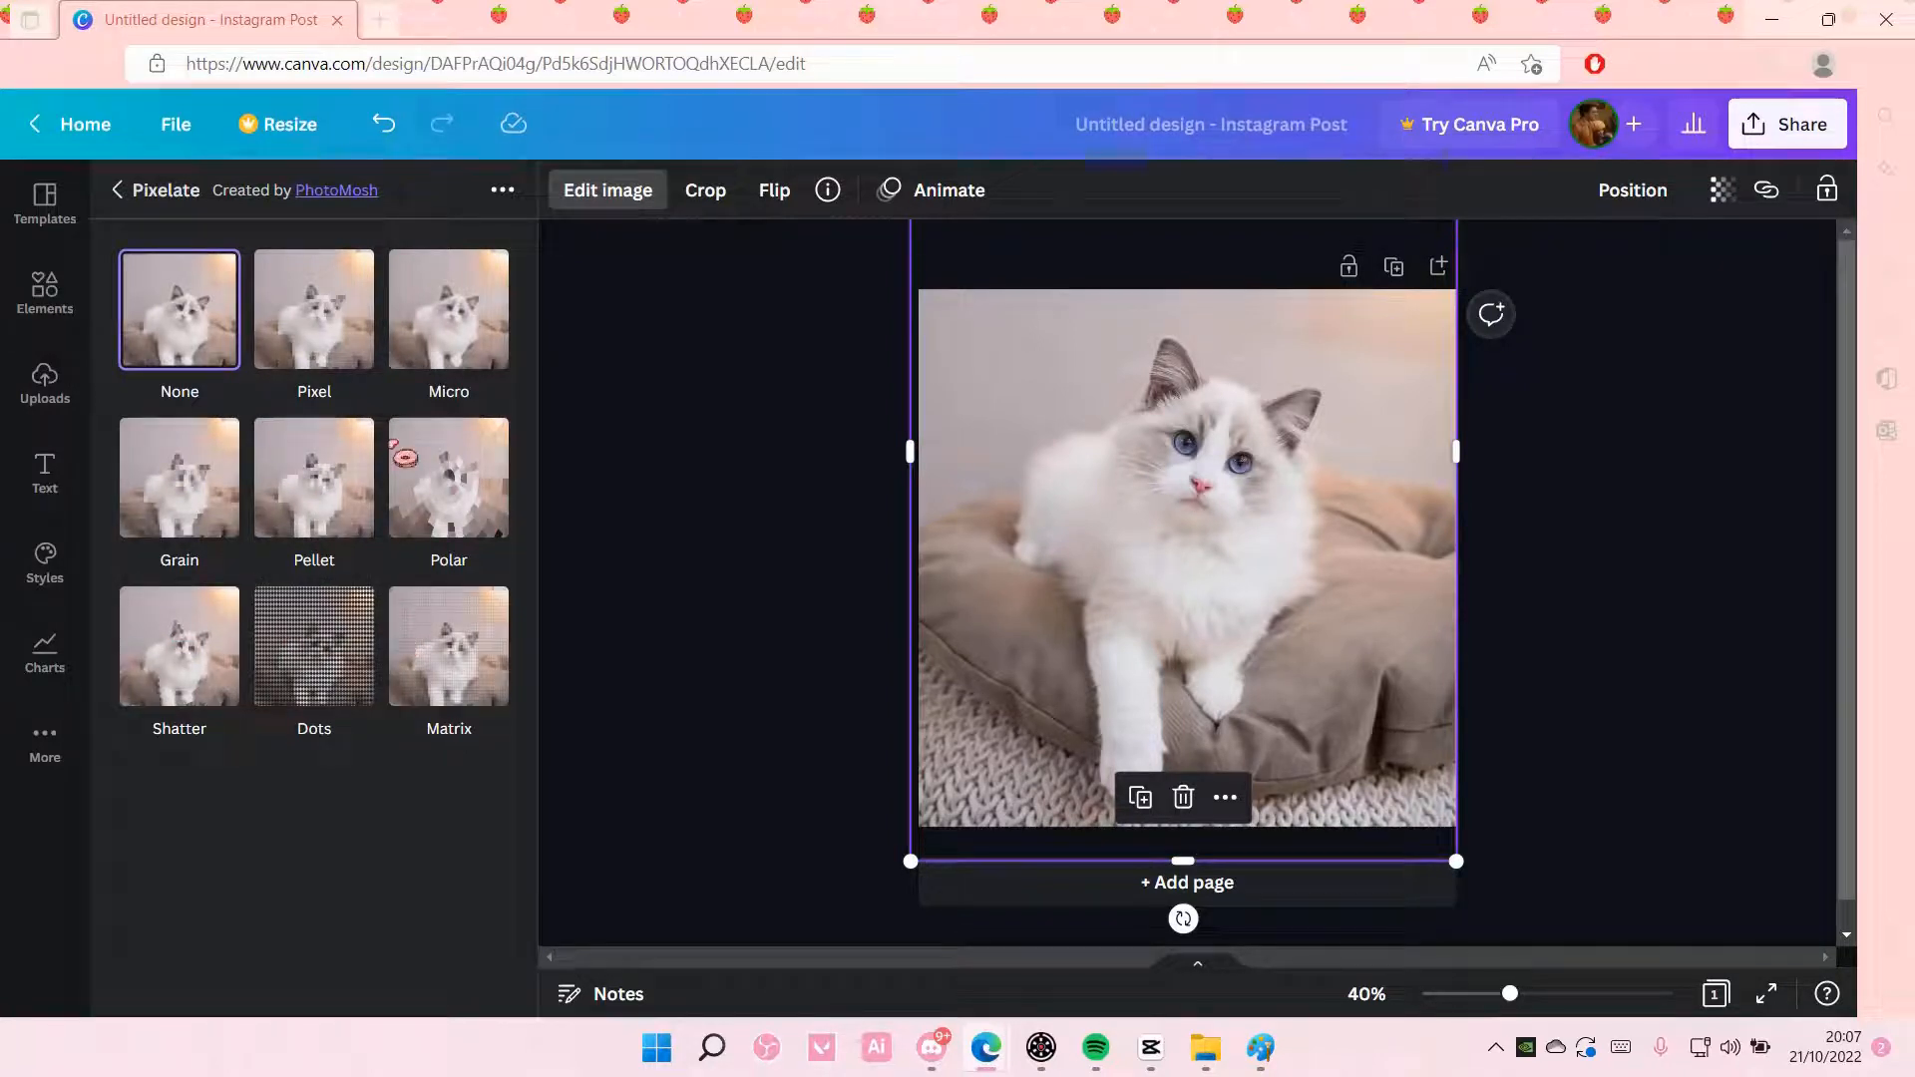
# Preview the Matrix, Pixel, Grain, Polar and Shatter styles, then open Pixel's settings.
pyautogui.click(448, 645)
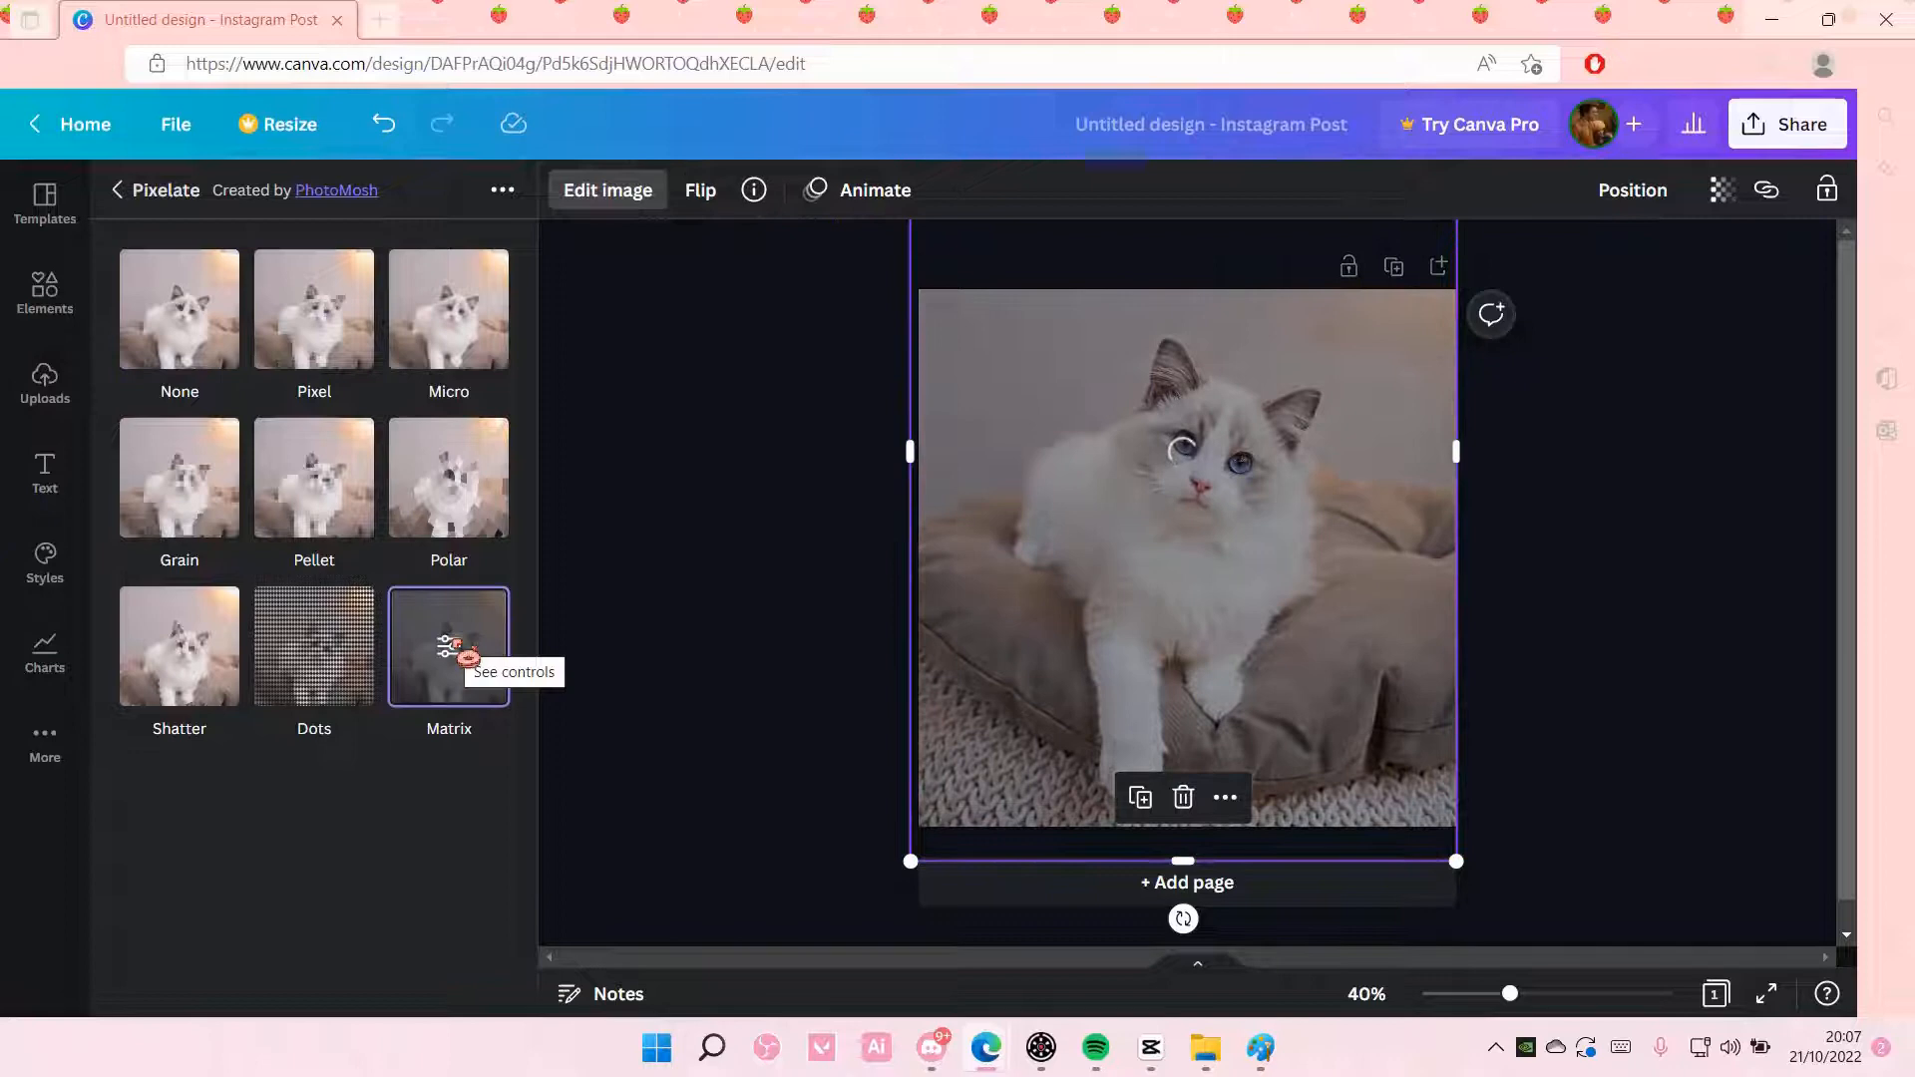
pyautogui.click(314, 308)
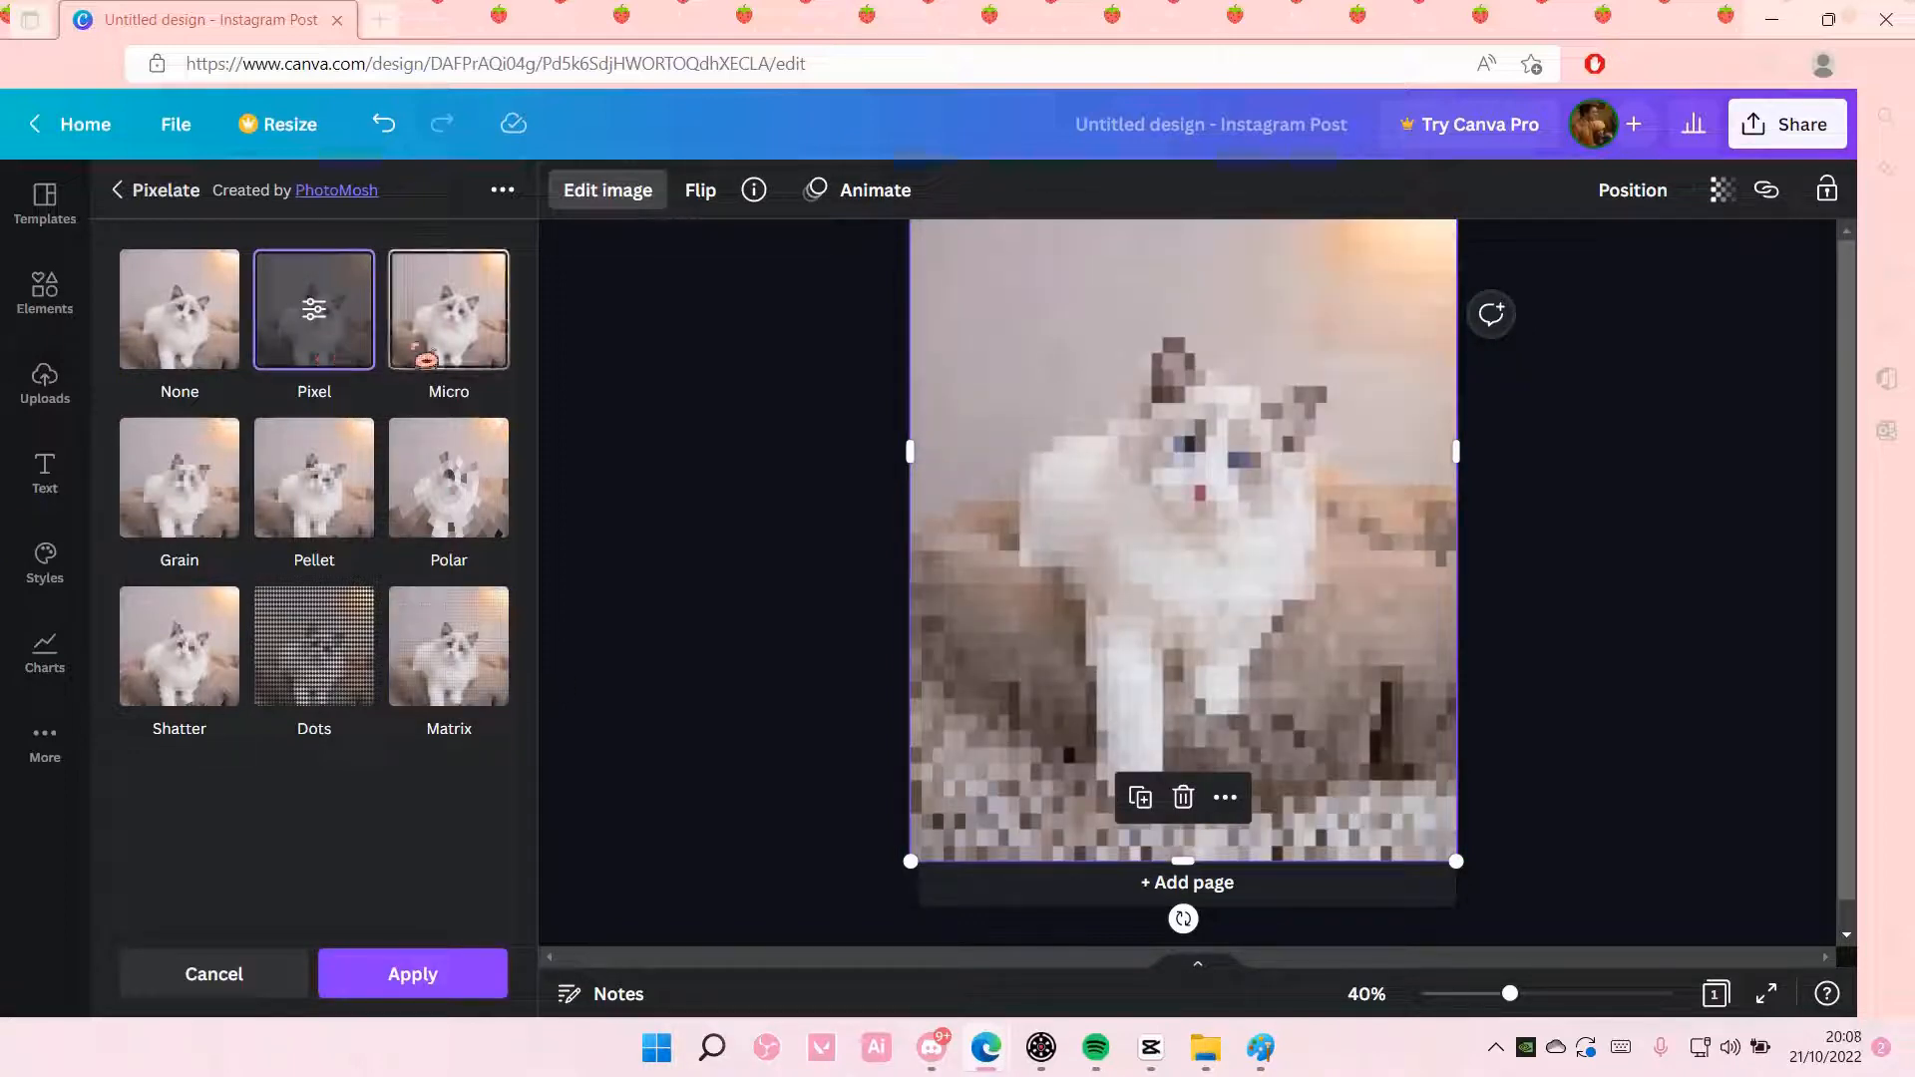
pyautogui.click(178, 477)
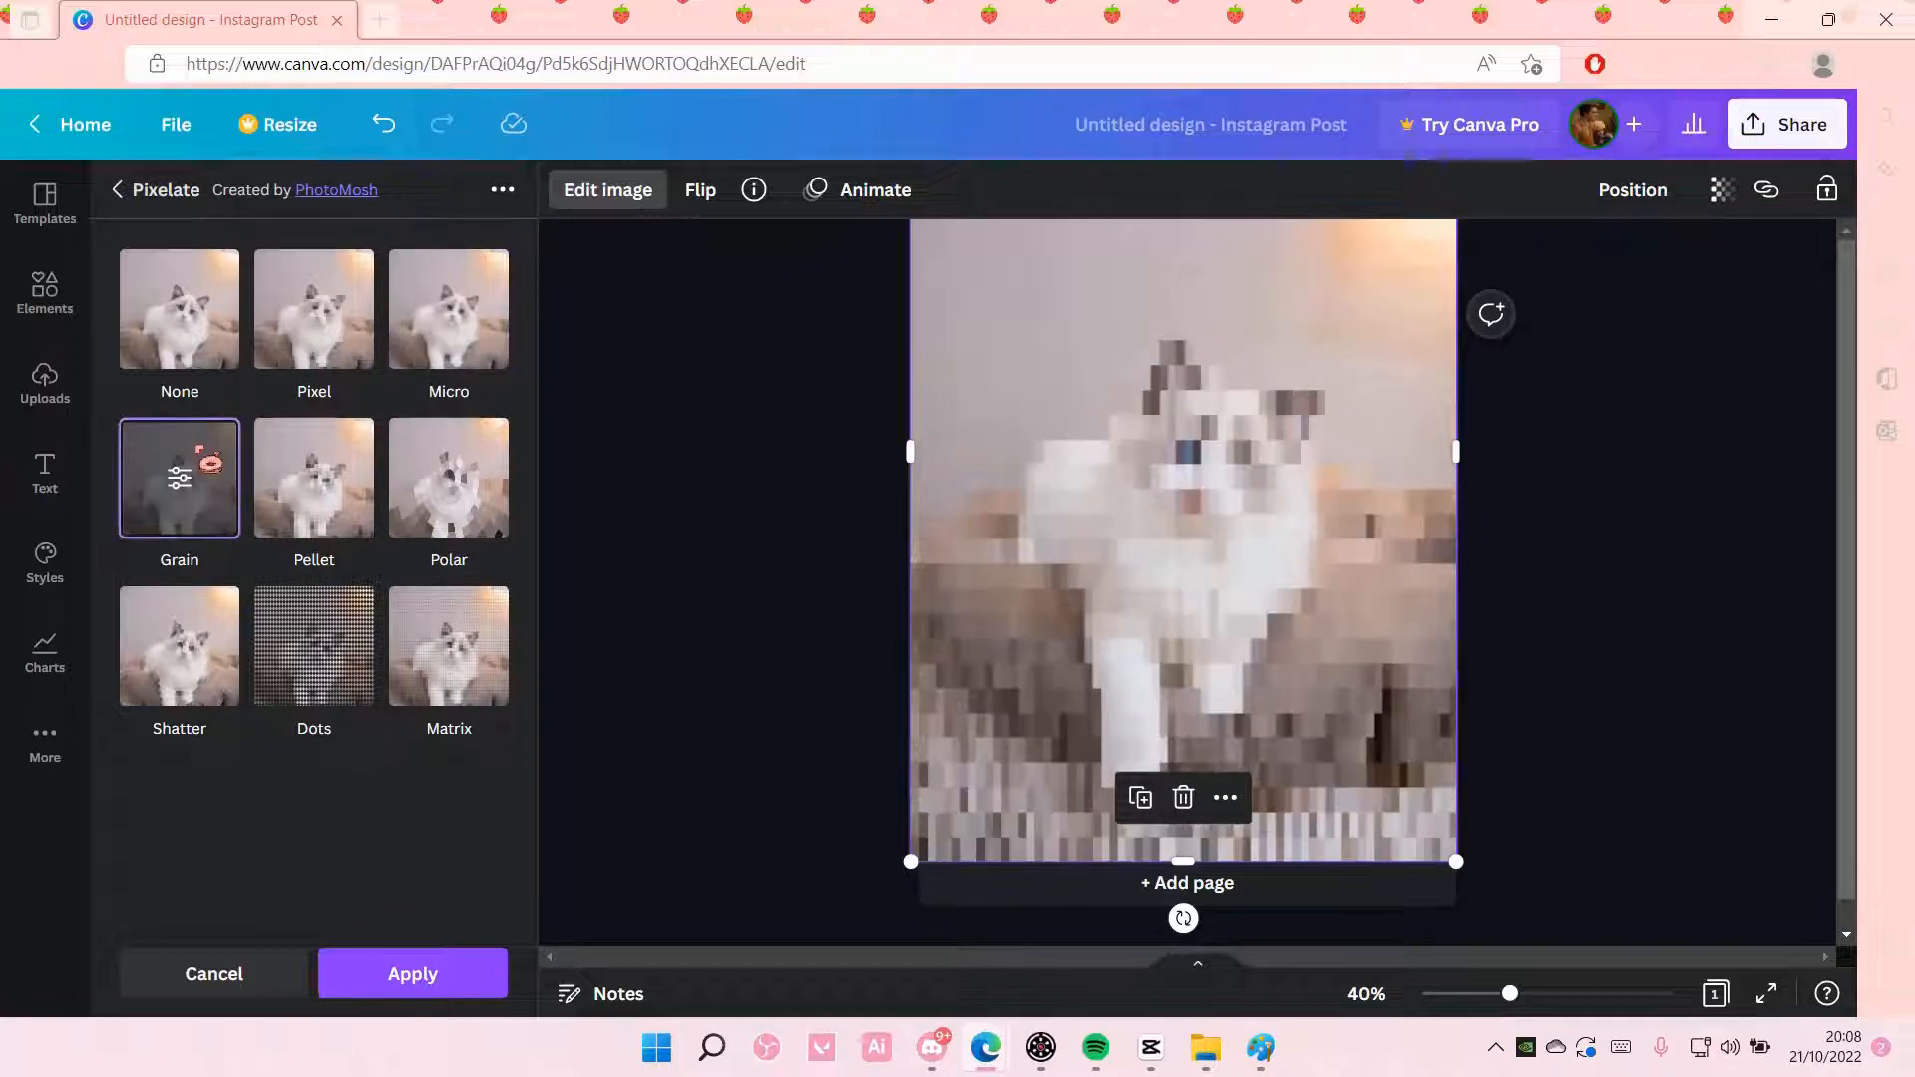
pyautogui.click(448, 477)
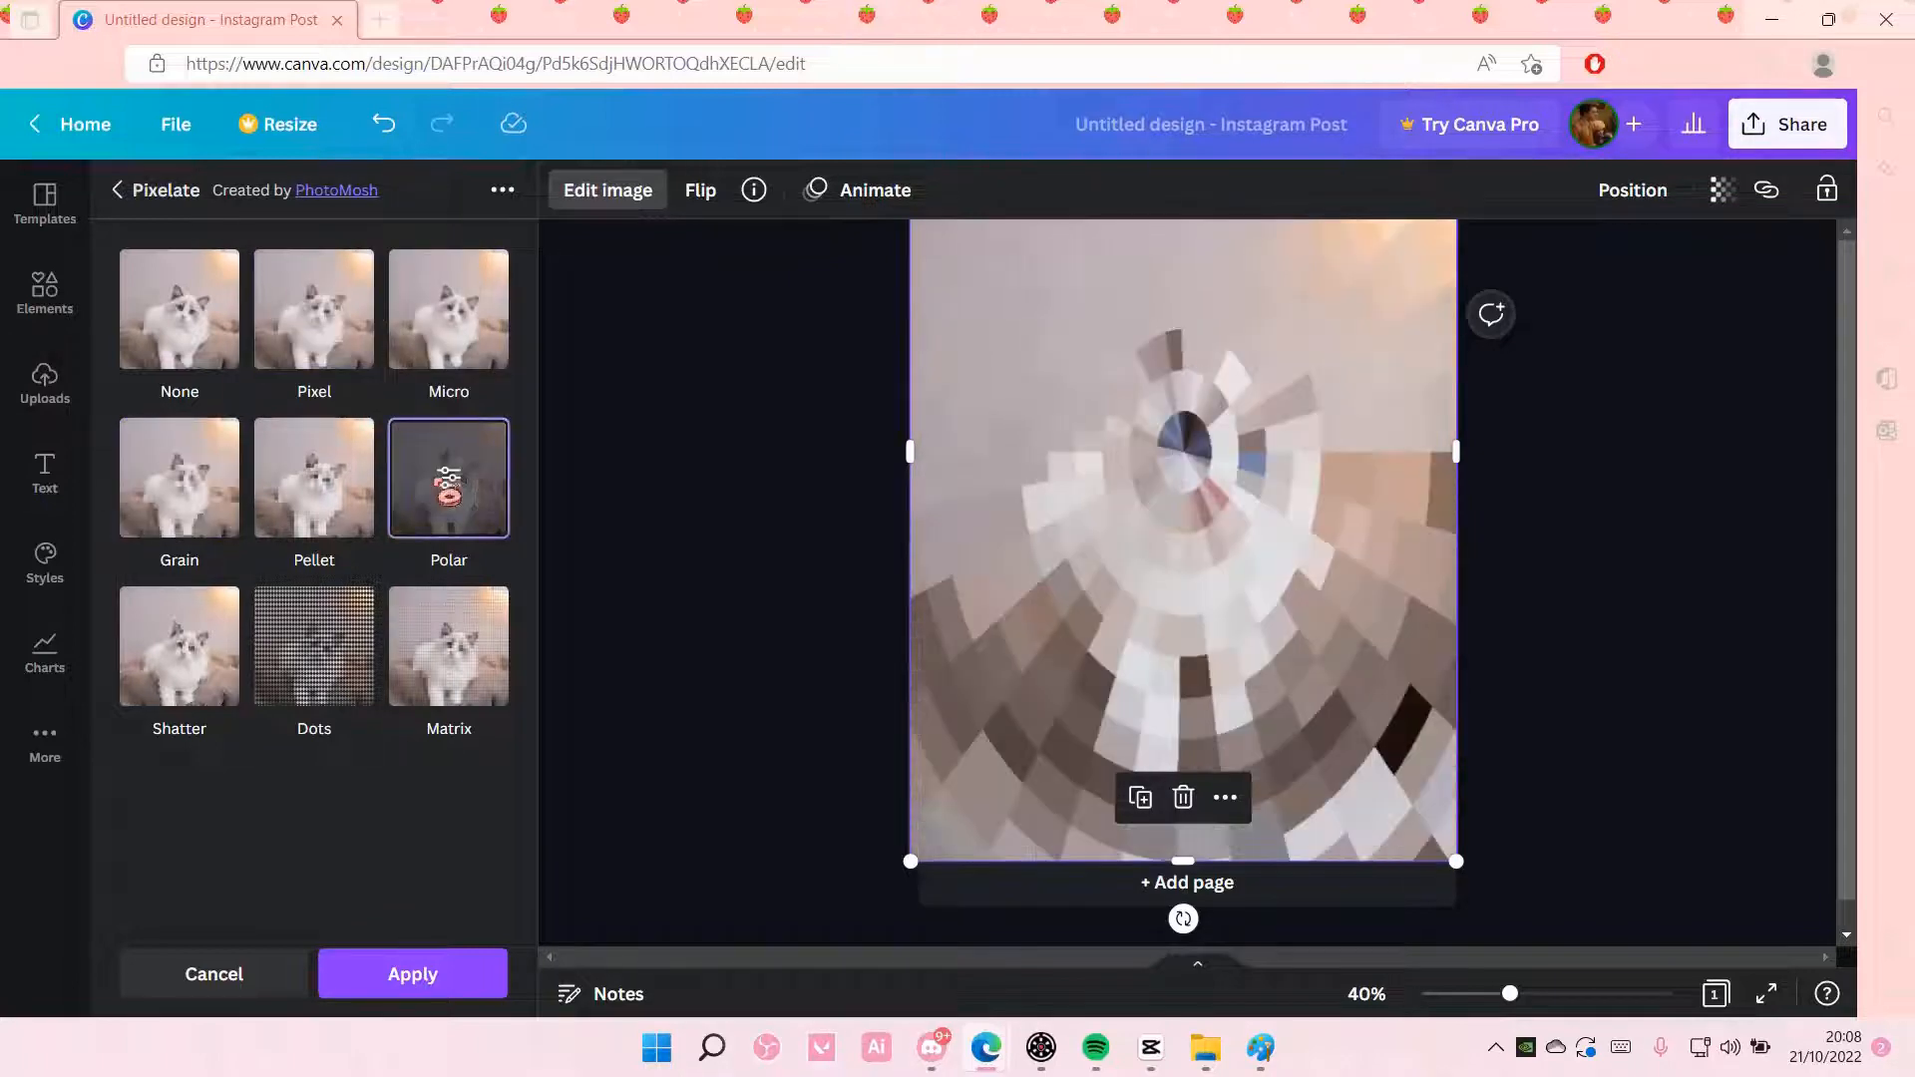
pyautogui.click(178, 647)
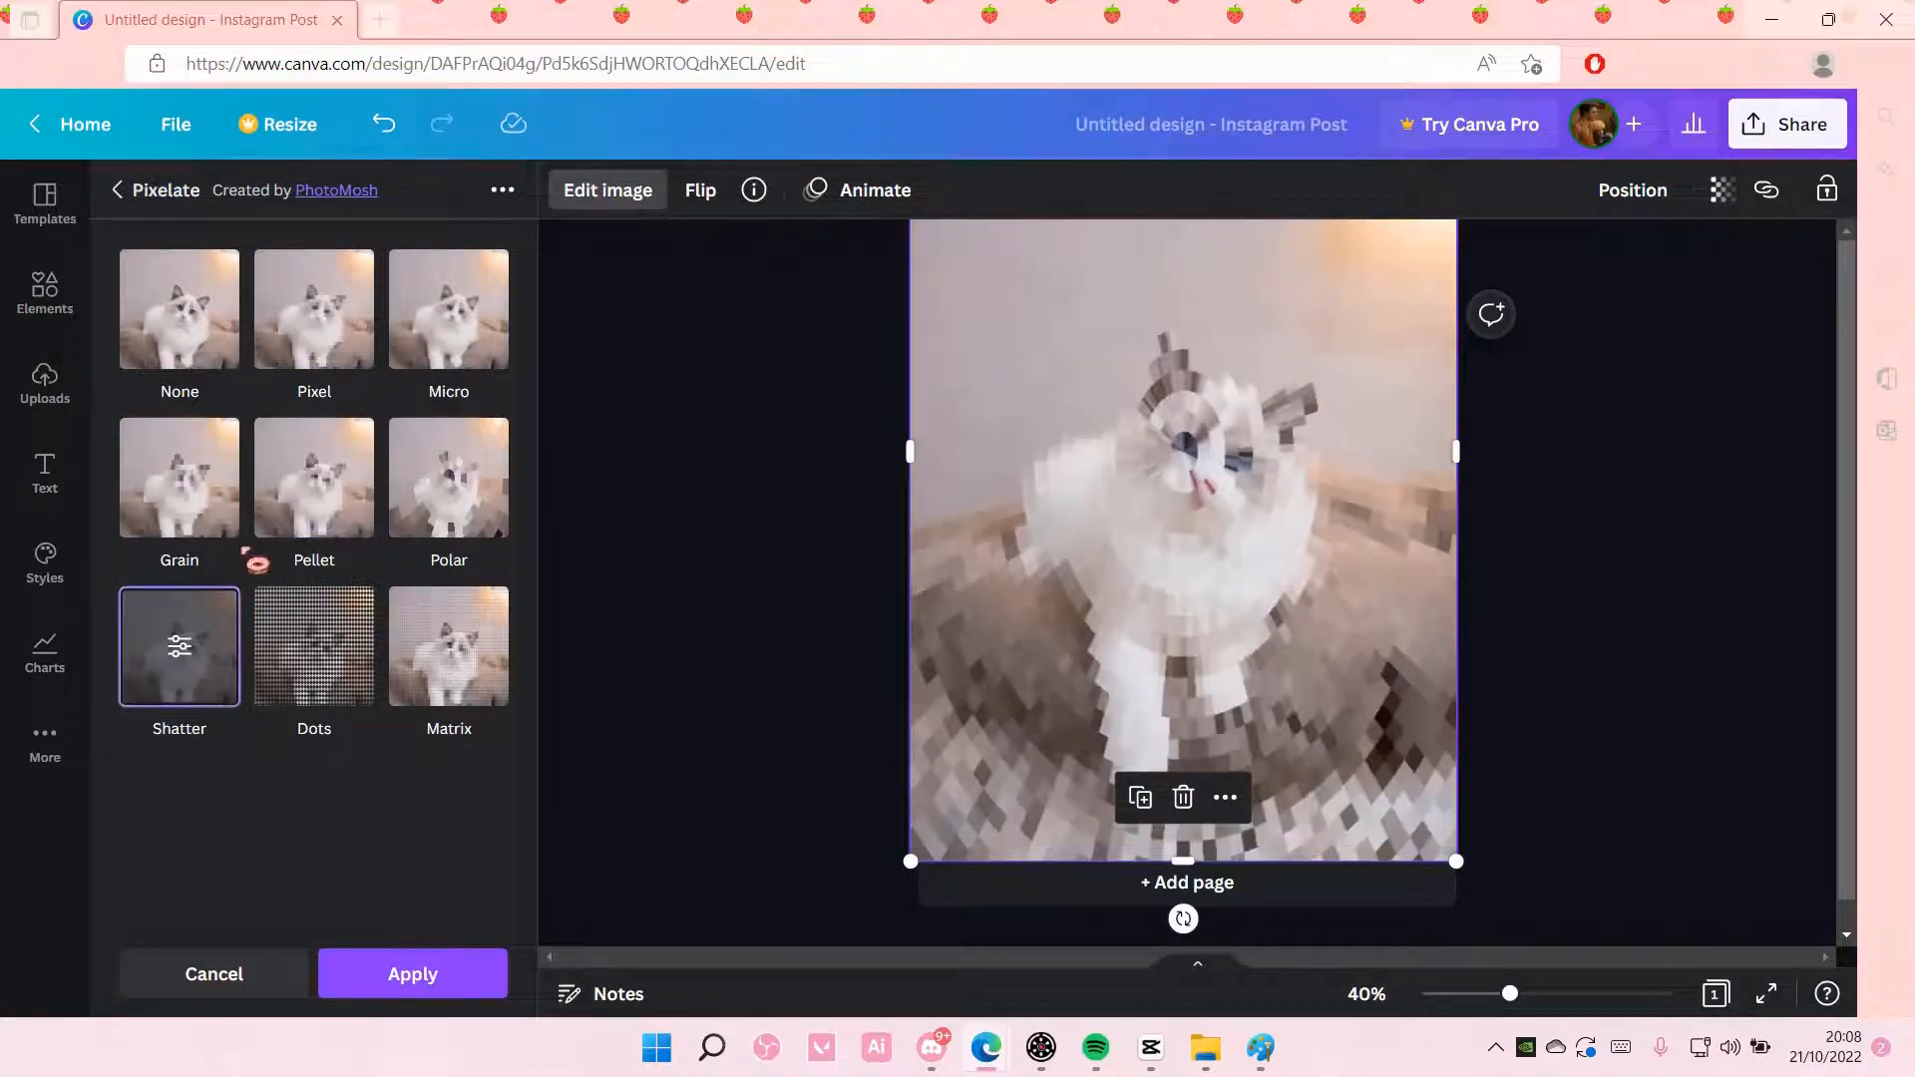
pyautogui.click(314, 308)
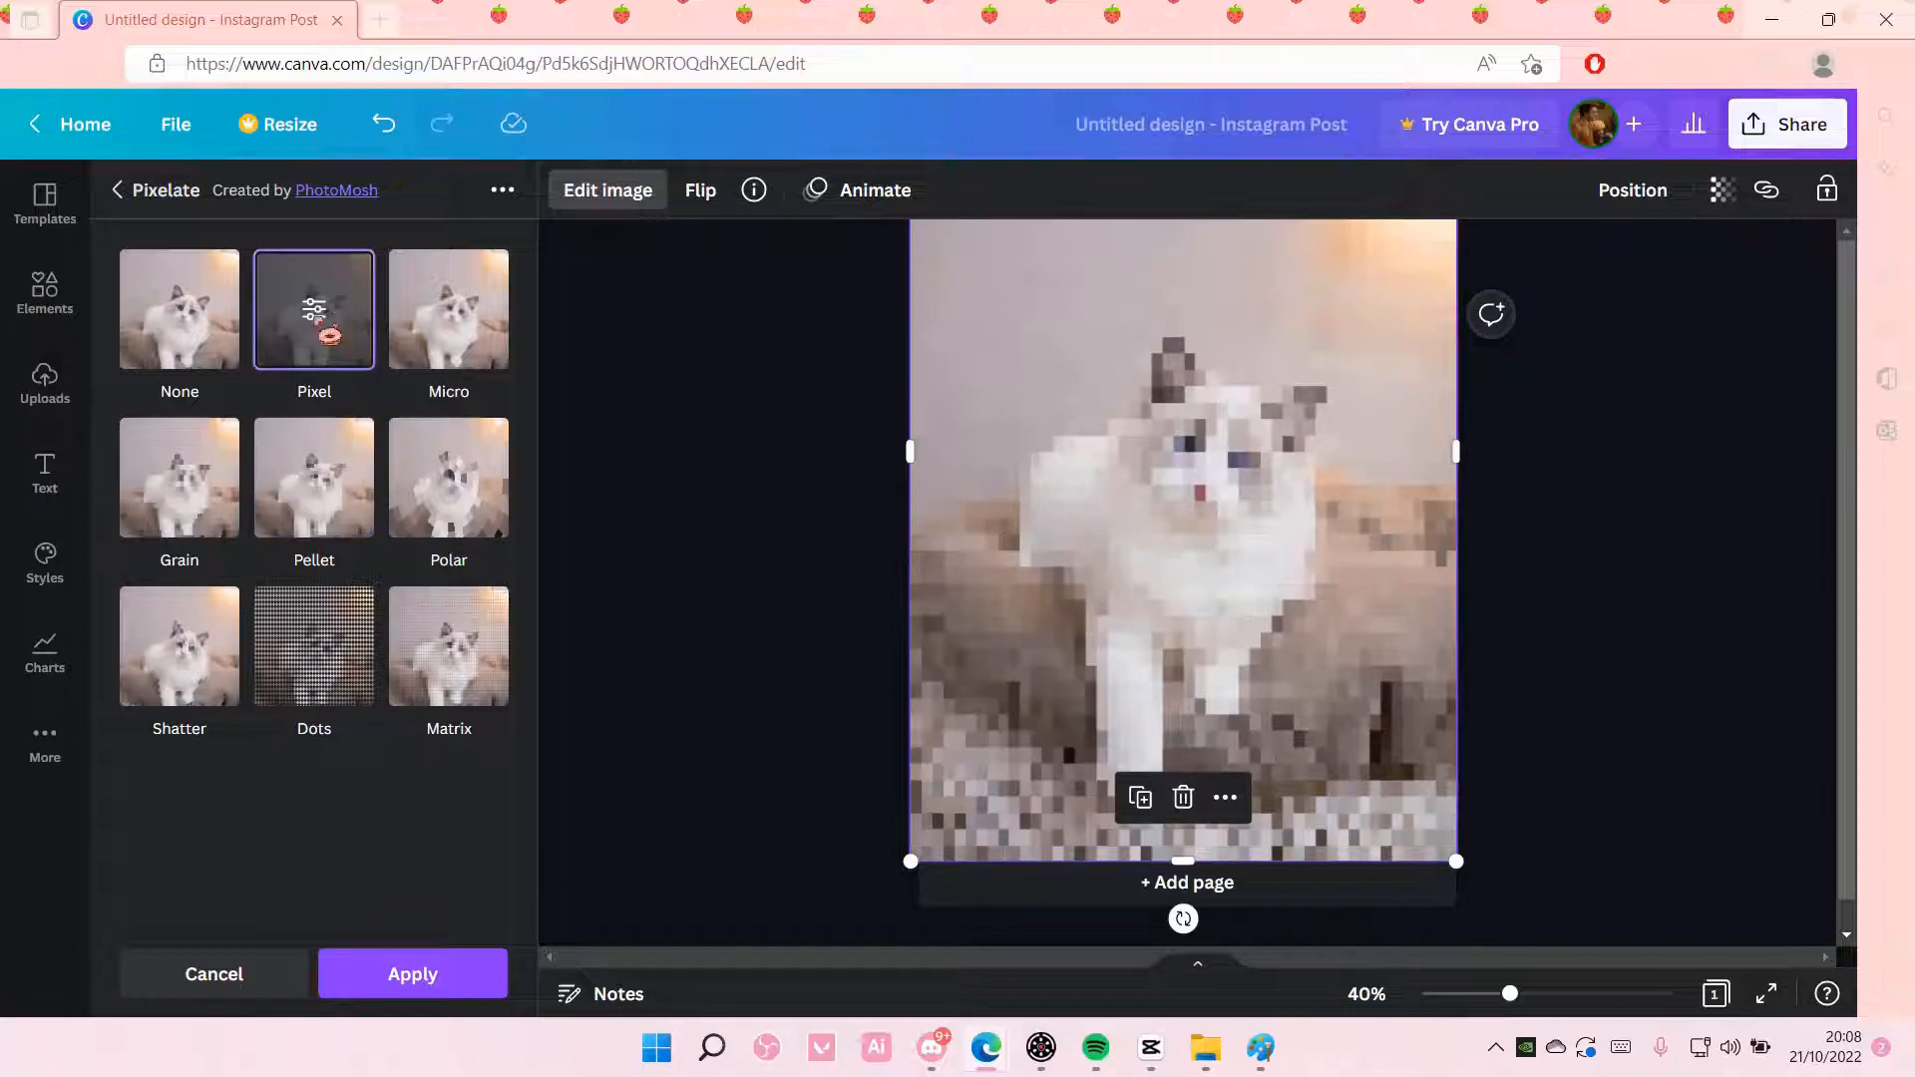
pyautogui.click(315, 308)
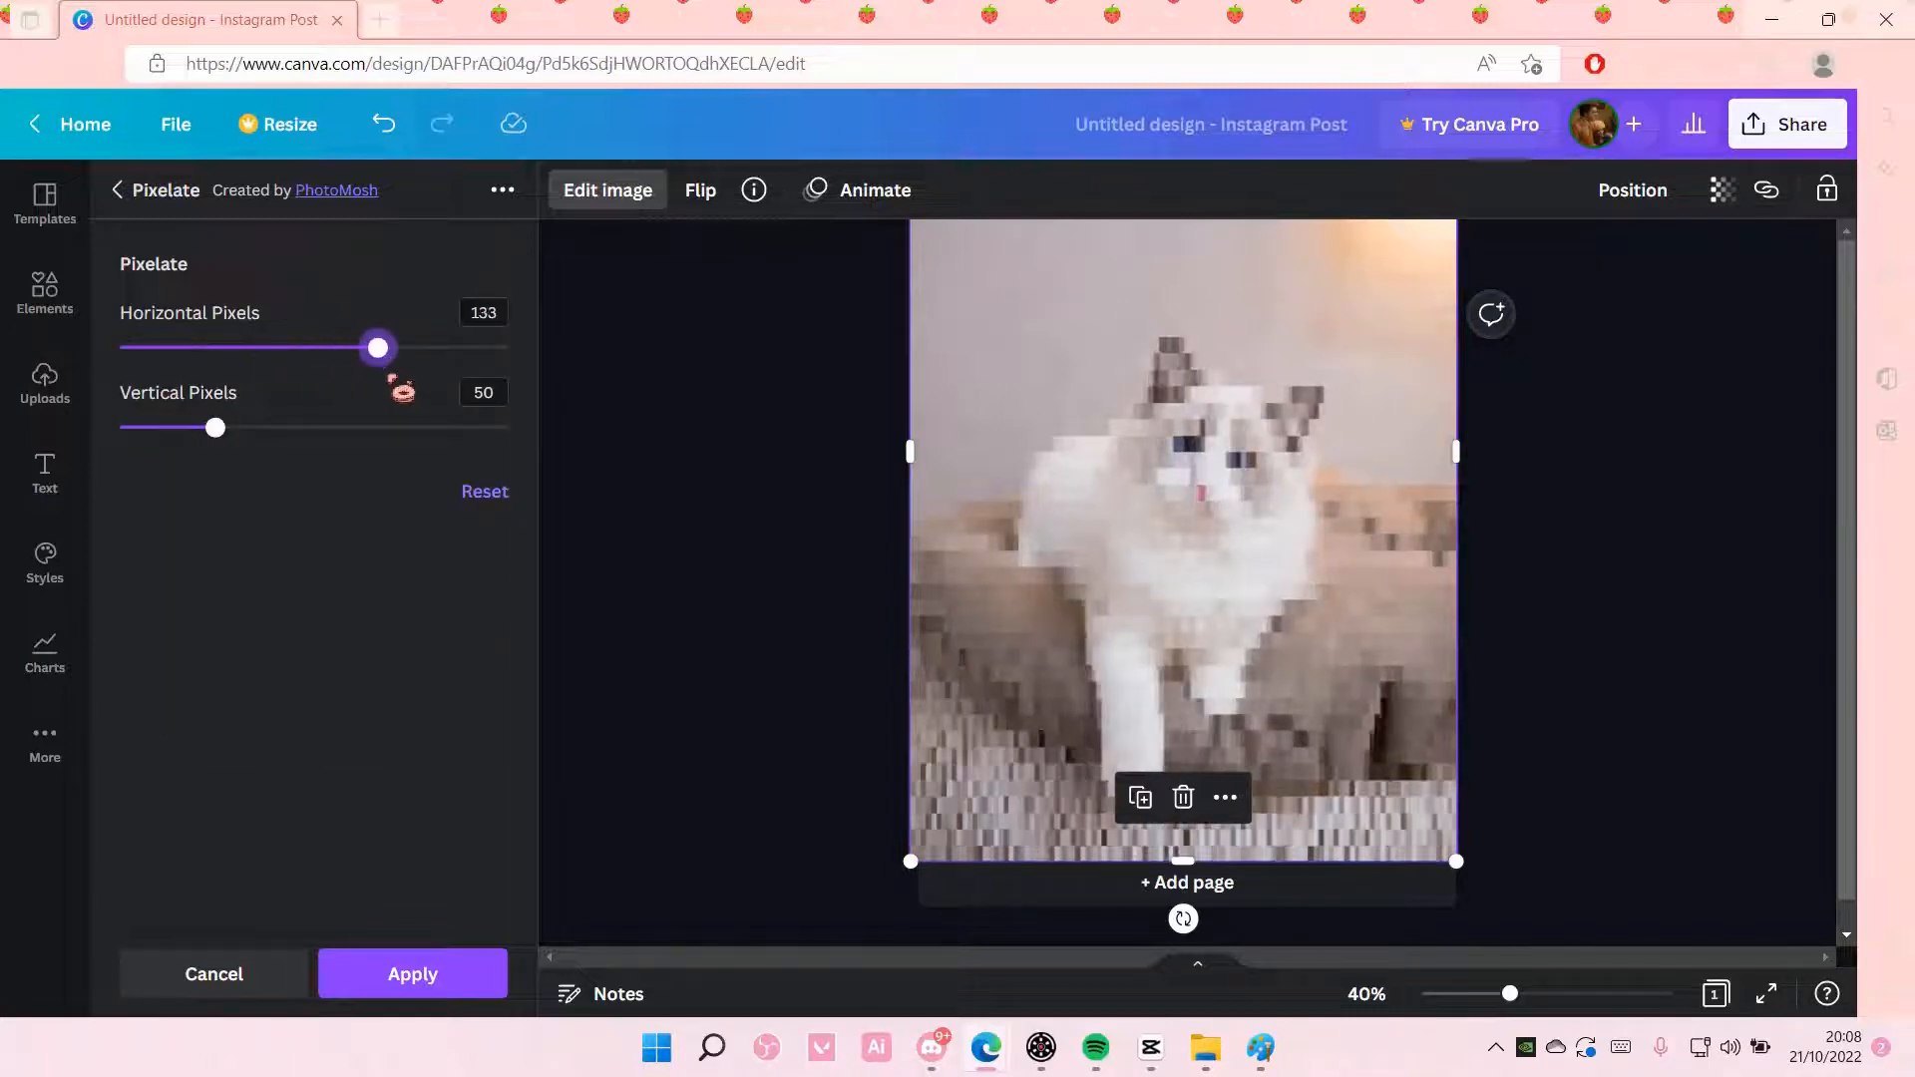
# Set the Pixel effect's horizontal pixels to 1, then 17, and adjust a second slider.
pyautogui.moveTo(376, 348); pyautogui.dragTo(120, 348)
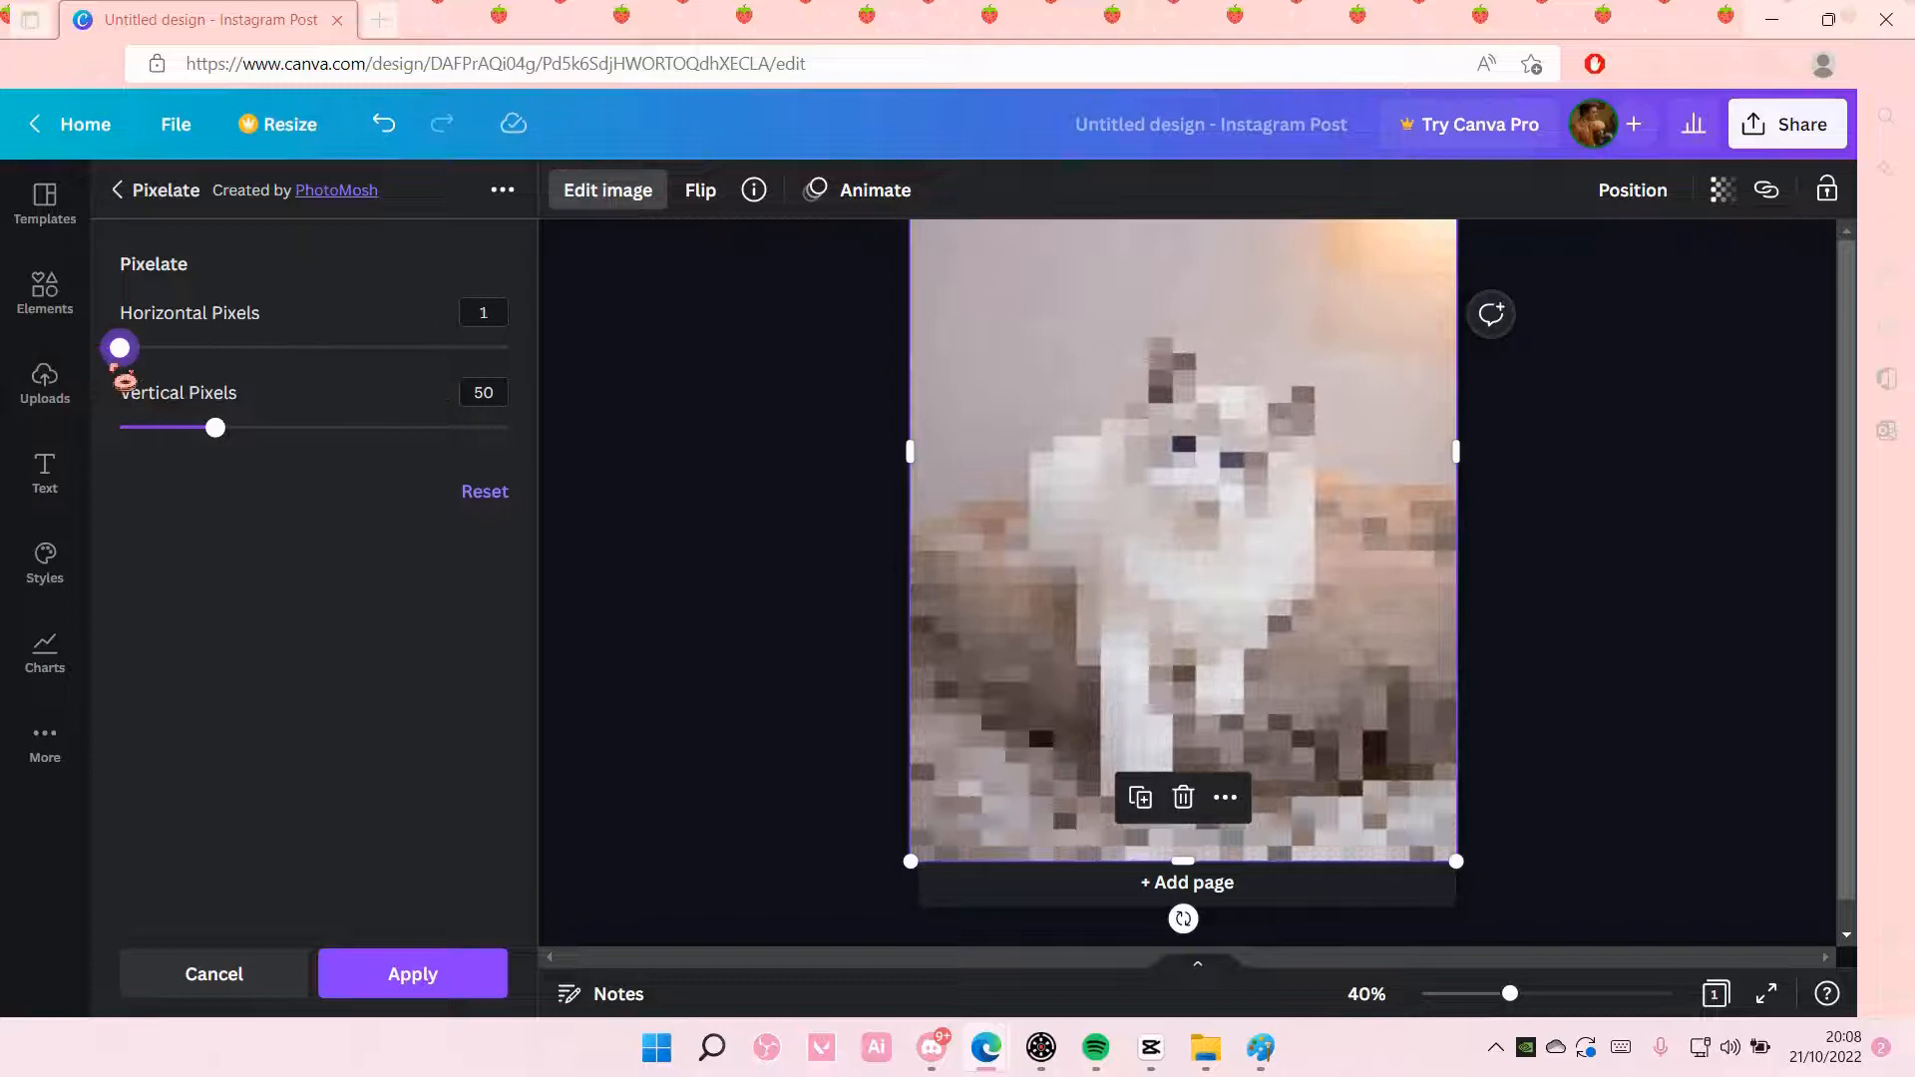
pyautogui.moveTo(120, 347); pyautogui.dragTo(151, 347)
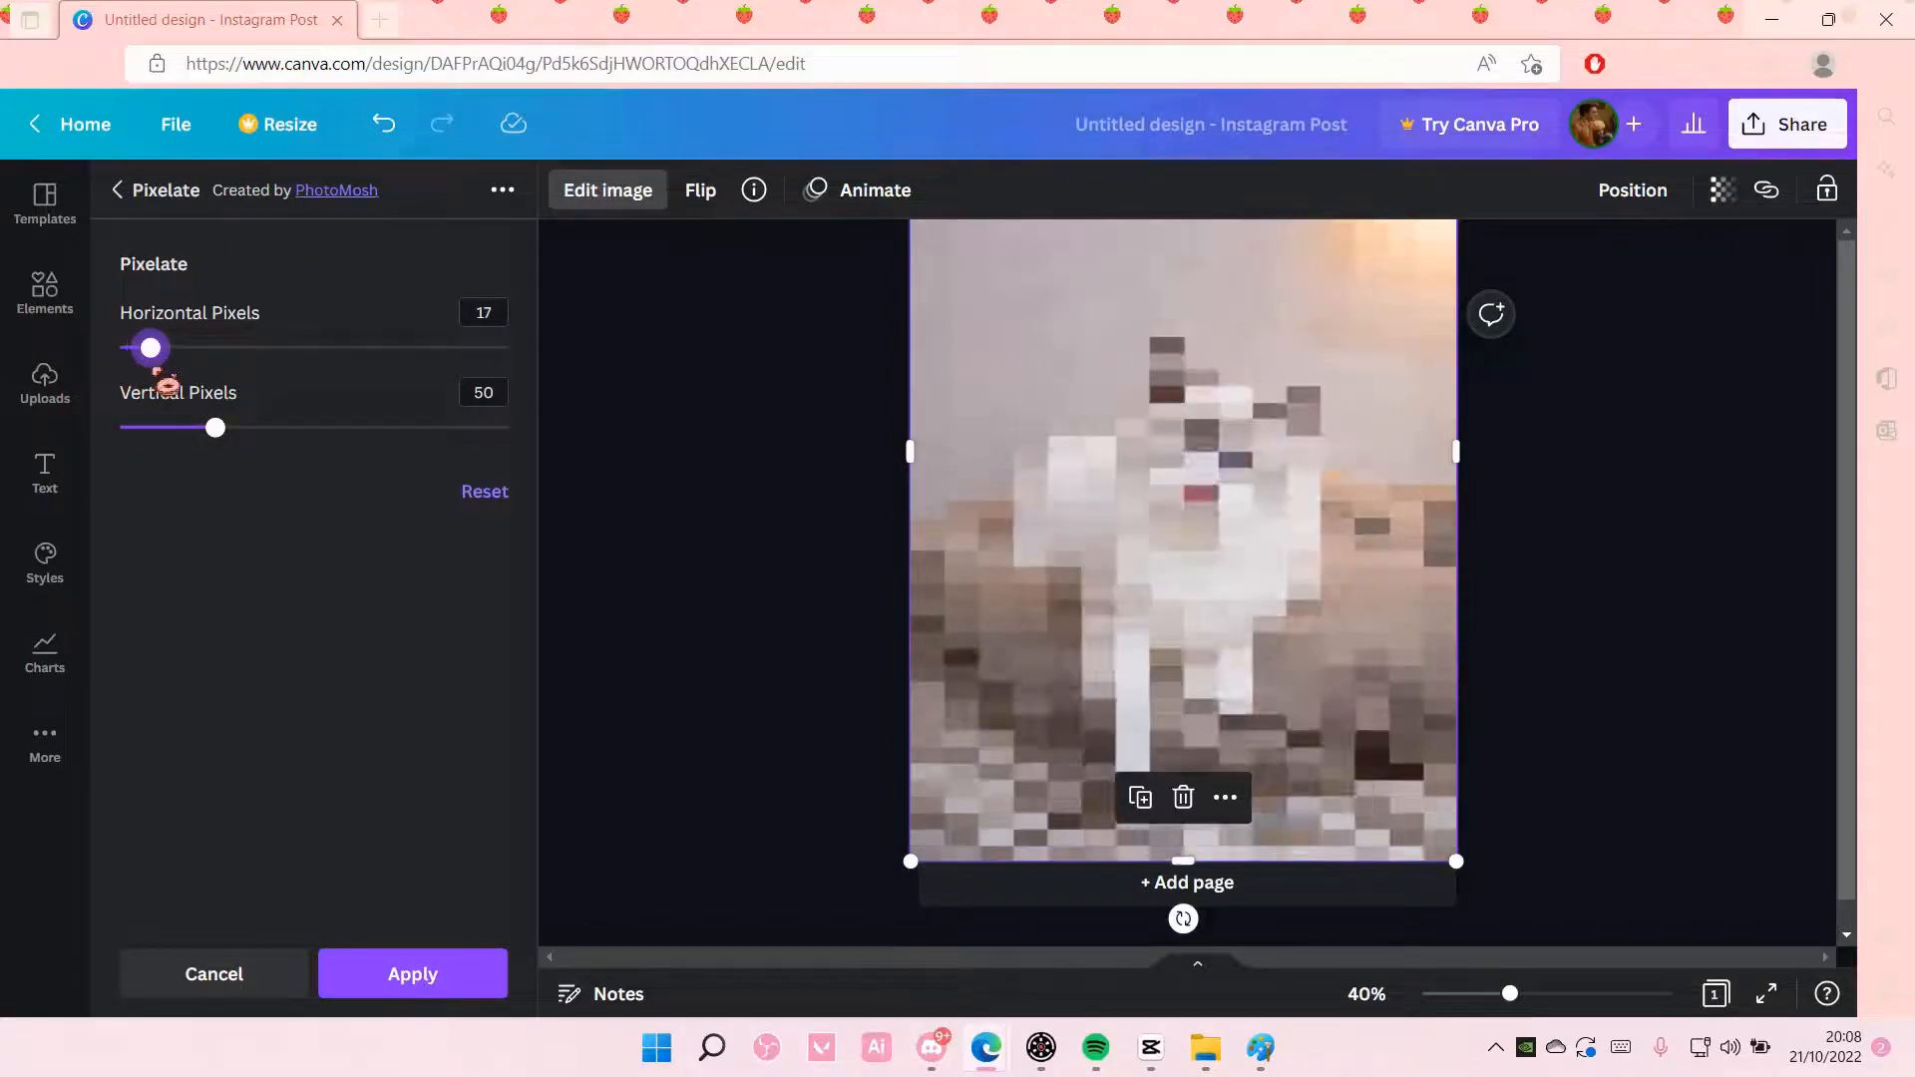
pyautogui.moveTo(216, 428); pyautogui.dragTo(185, 428)
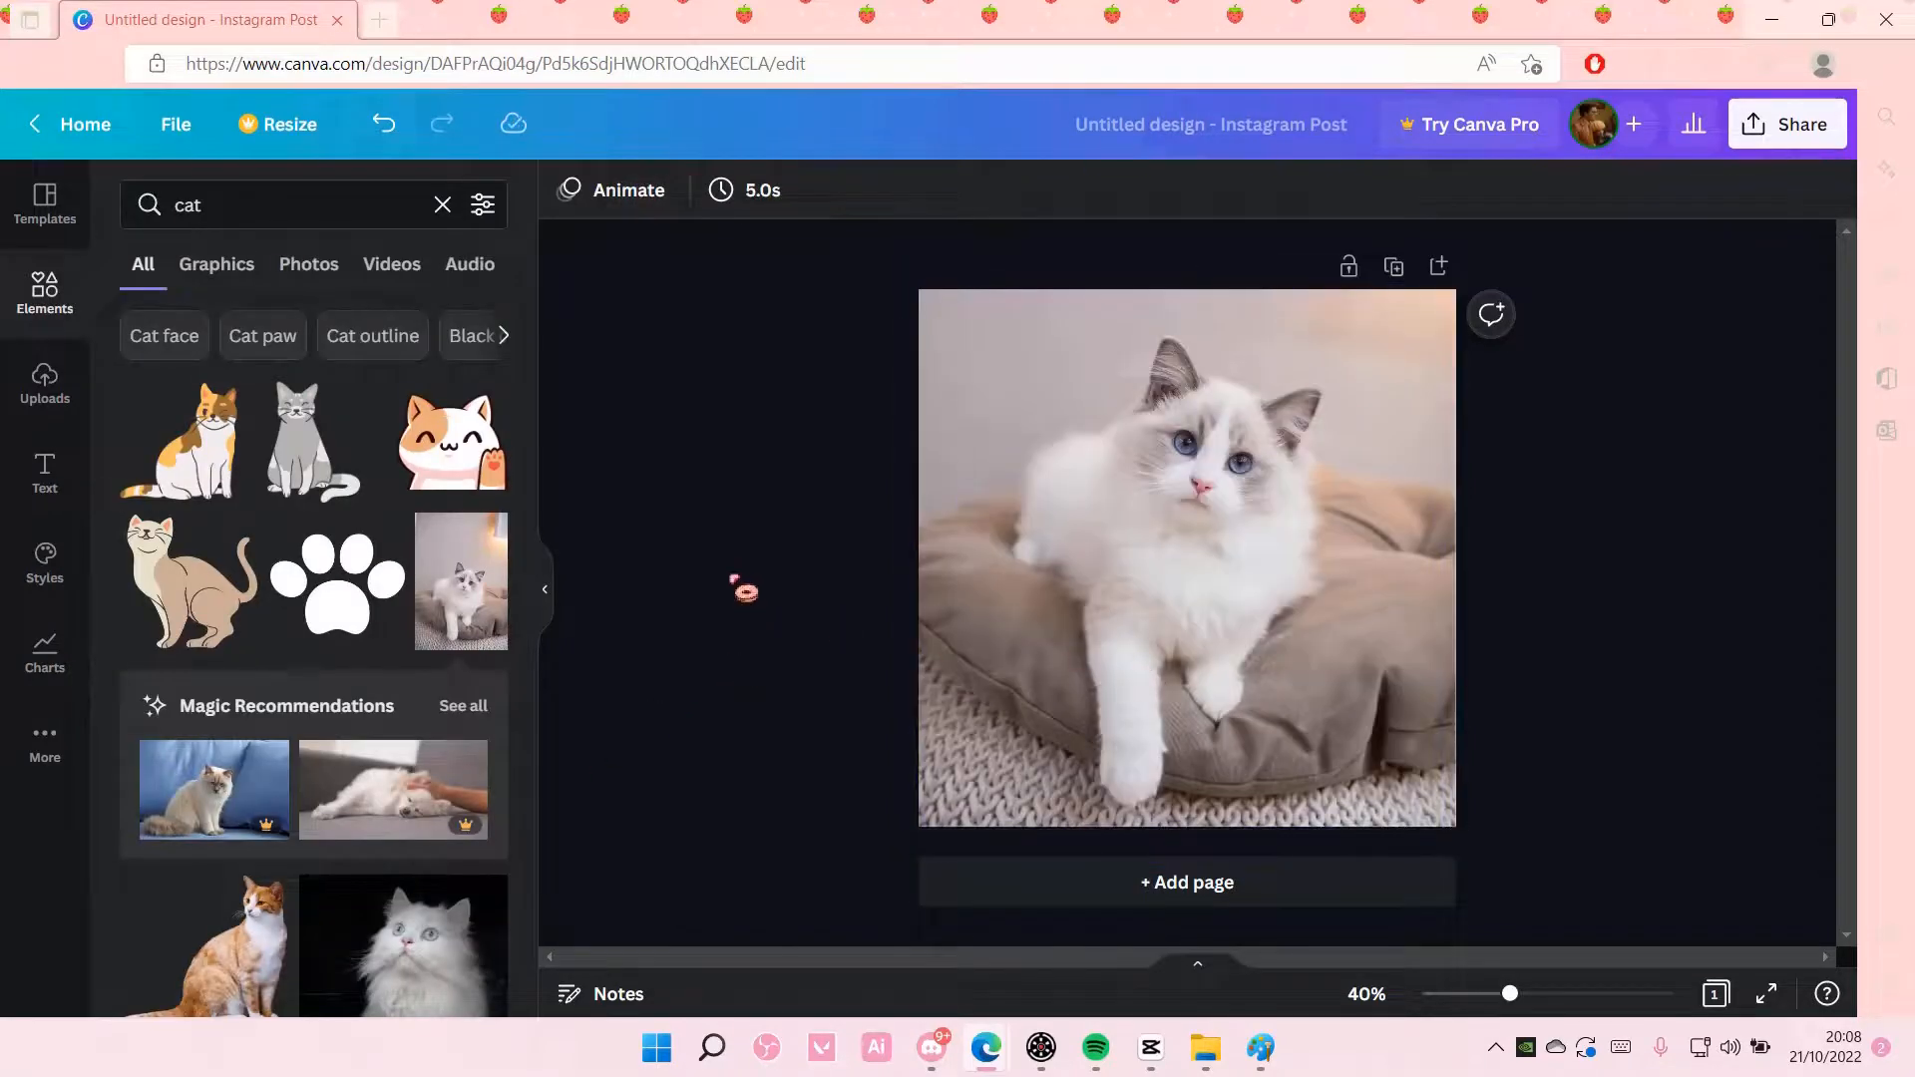
# Reselect the cat photo and preview the Pixel style again in Edit image.
pyautogui.click(1185, 555)
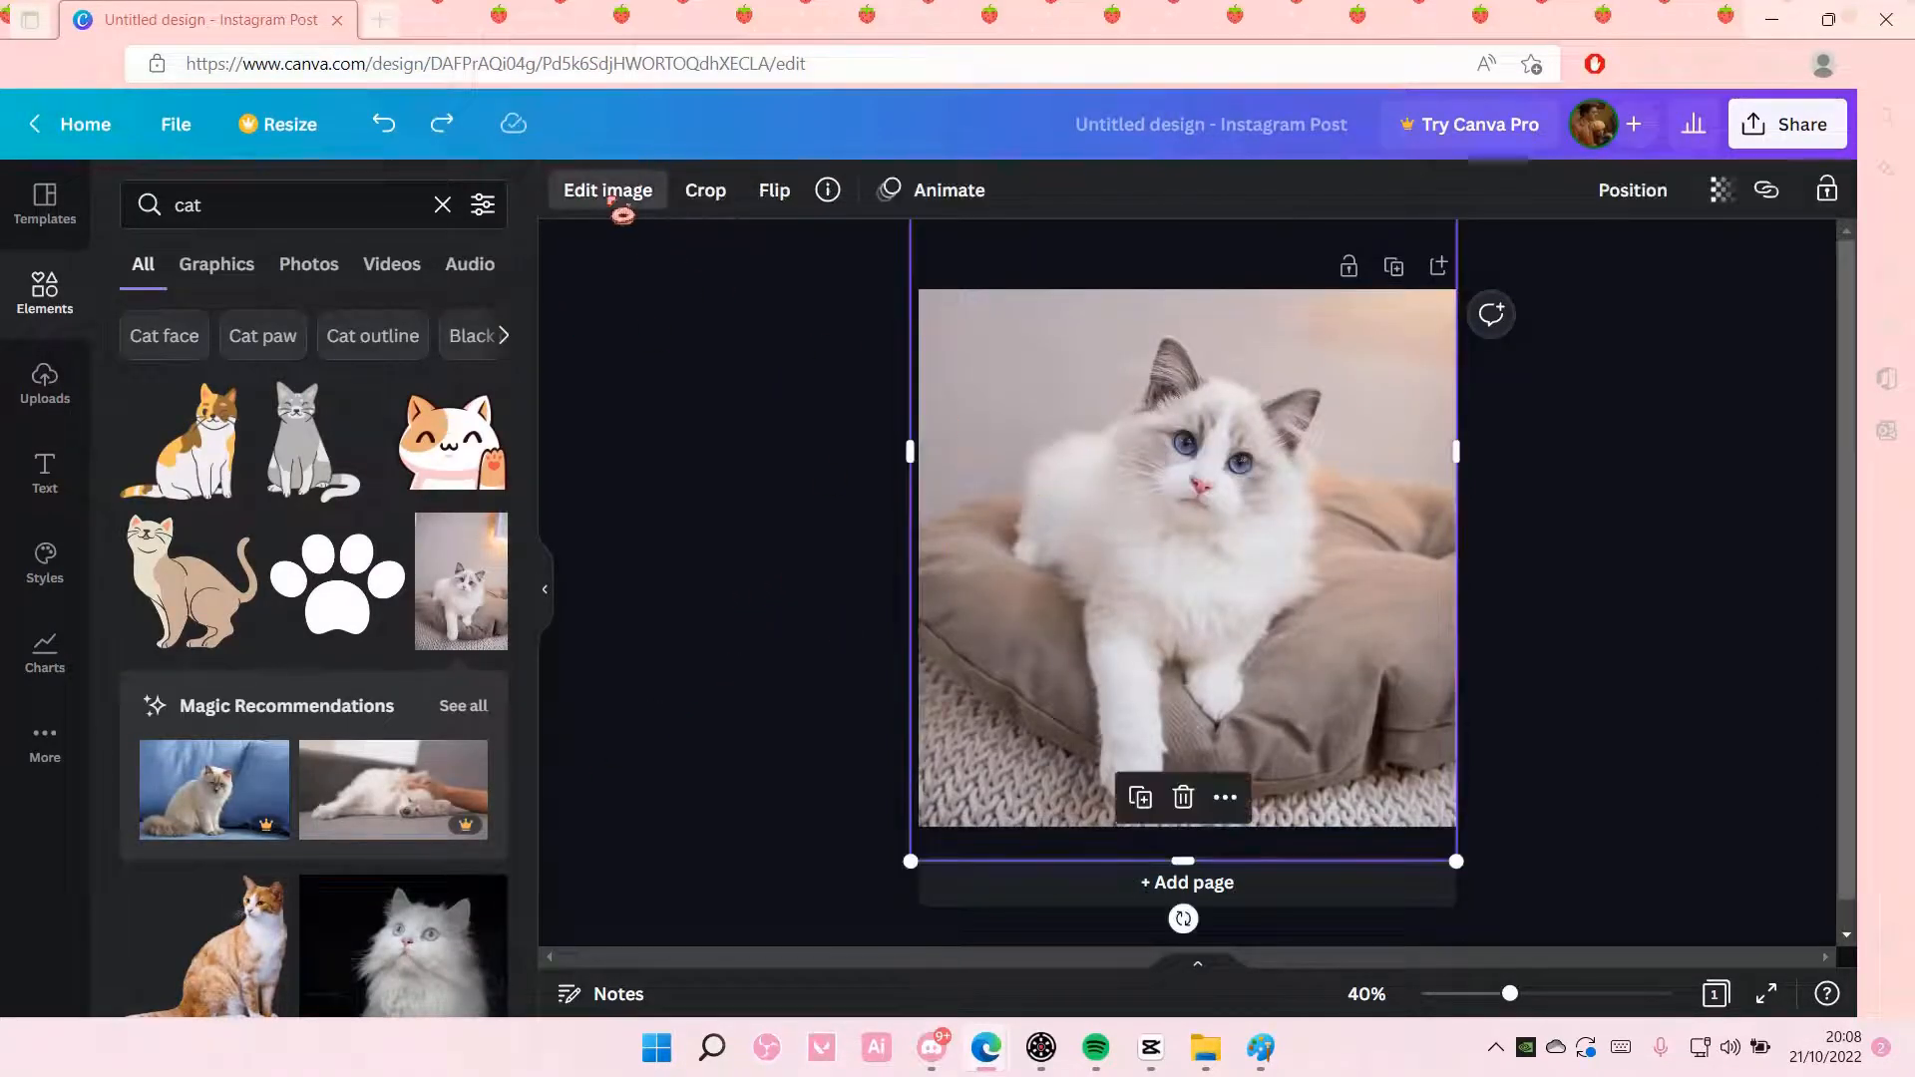
pyautogui.click(608, 190)
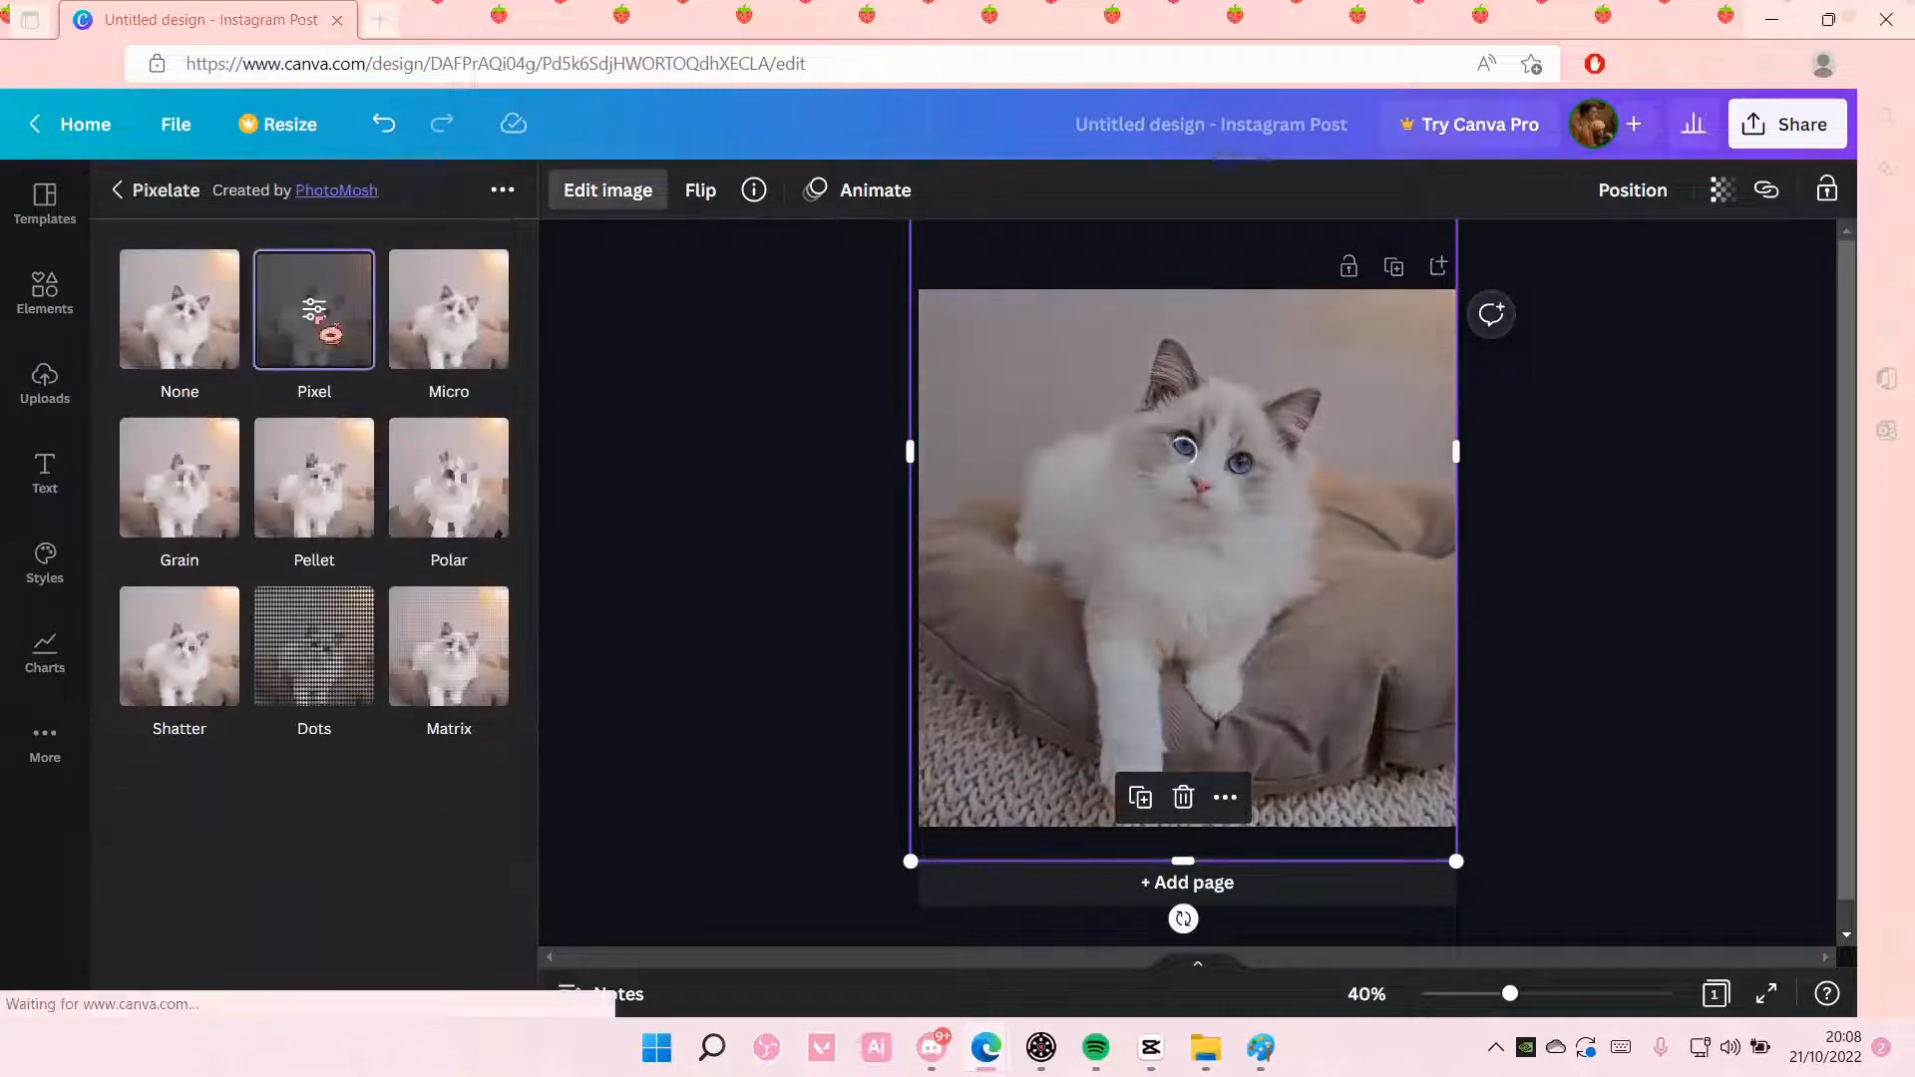
pyautogui.click(314, 308)
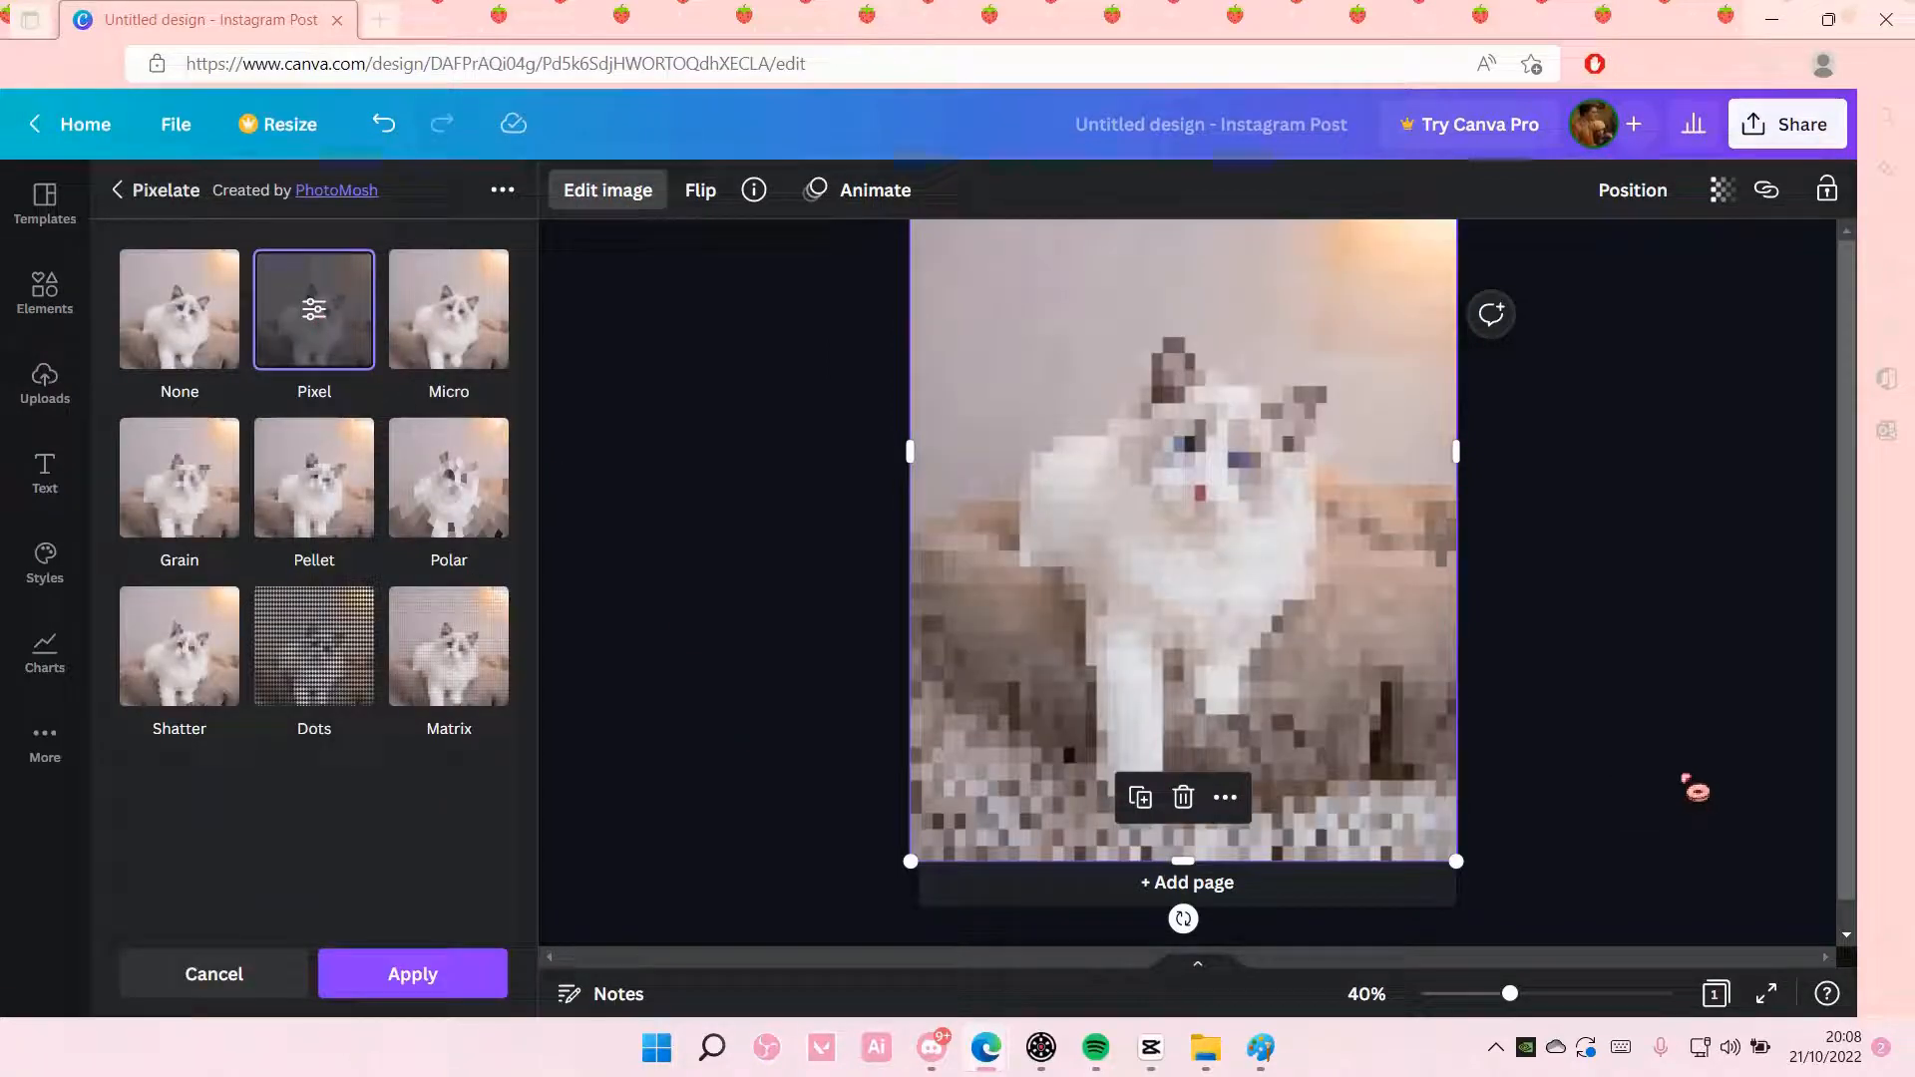